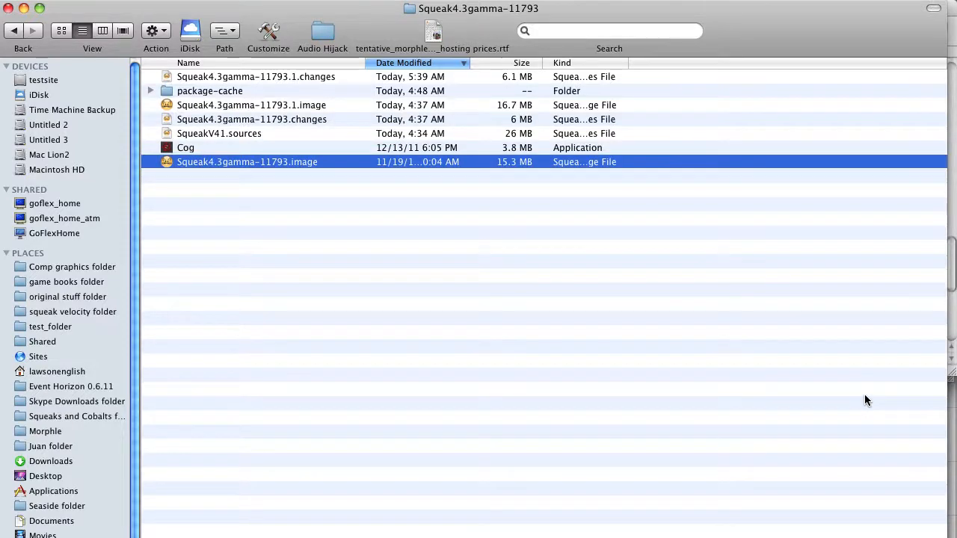
{"action": "mouse_move", "coordinate": [652, 208]}
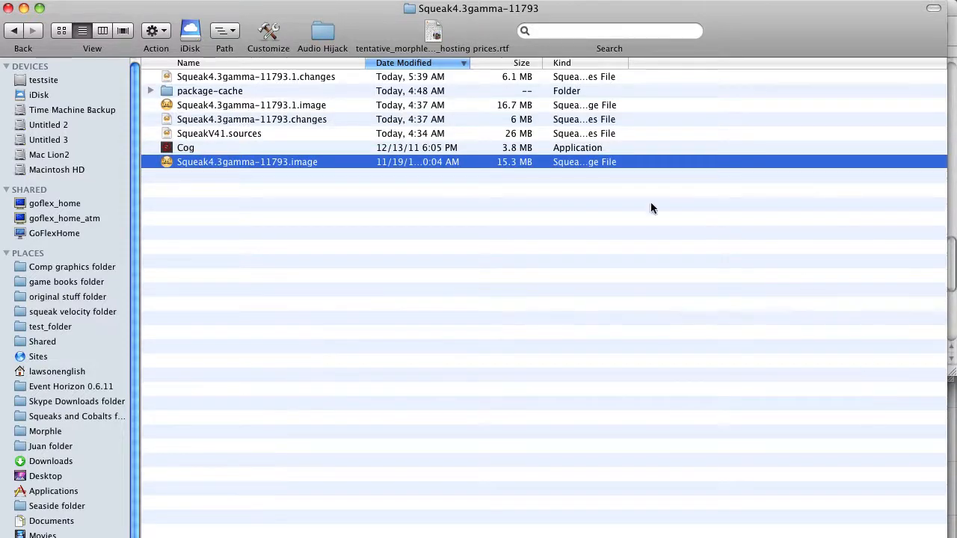
{"action": "mouse_move", "coordinate": [277, 113]}
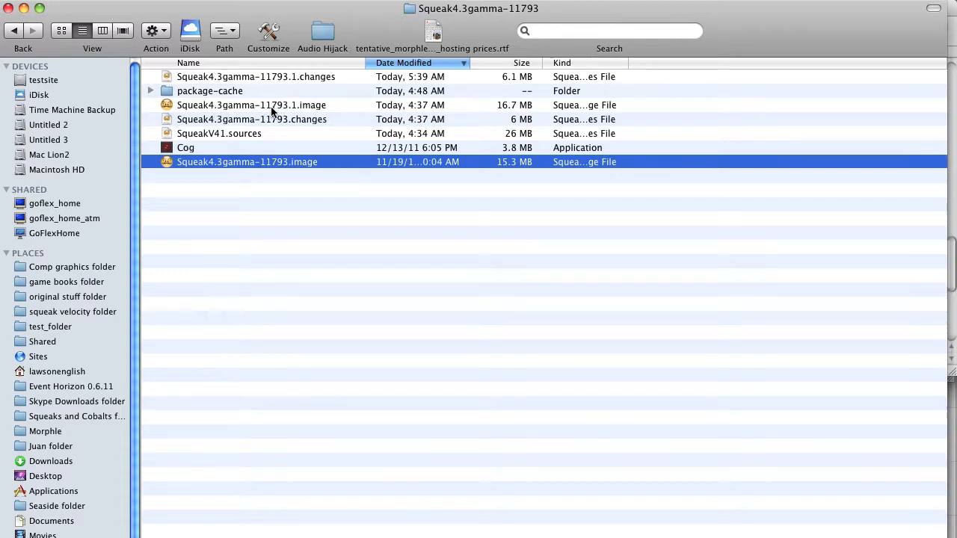
{"action": "mouse_move", "coordinate": [288, 112]}
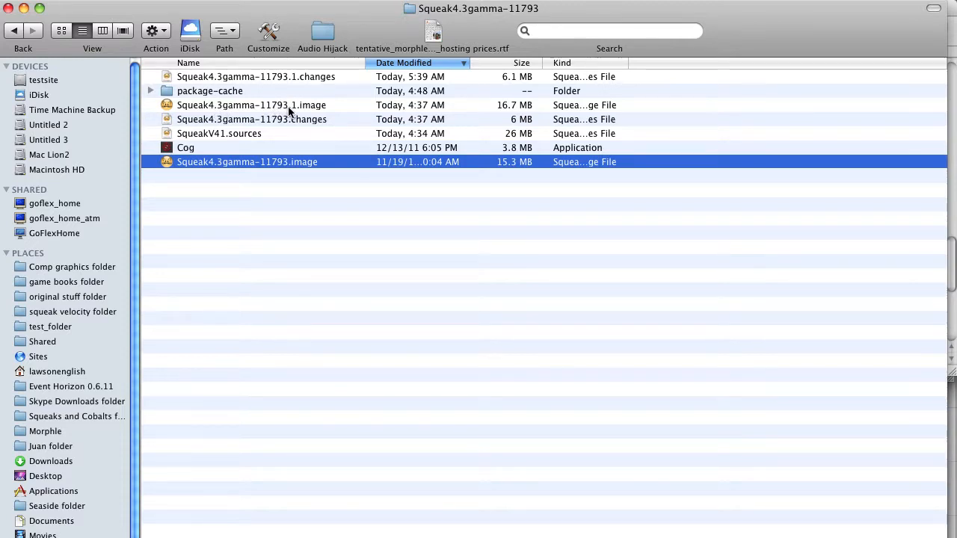
Select Squeak4.3gamma-11793.1.image in Finder and launch it with the Cog VM
{"action": "left_click", "coordinate": [251, 104]}
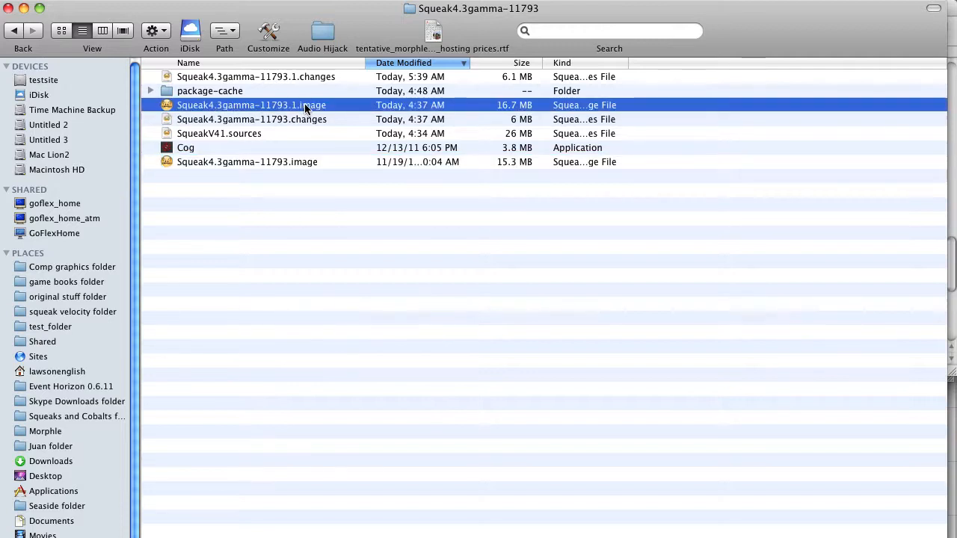
{"action": "left_click", "coordinate": [251, 119]}
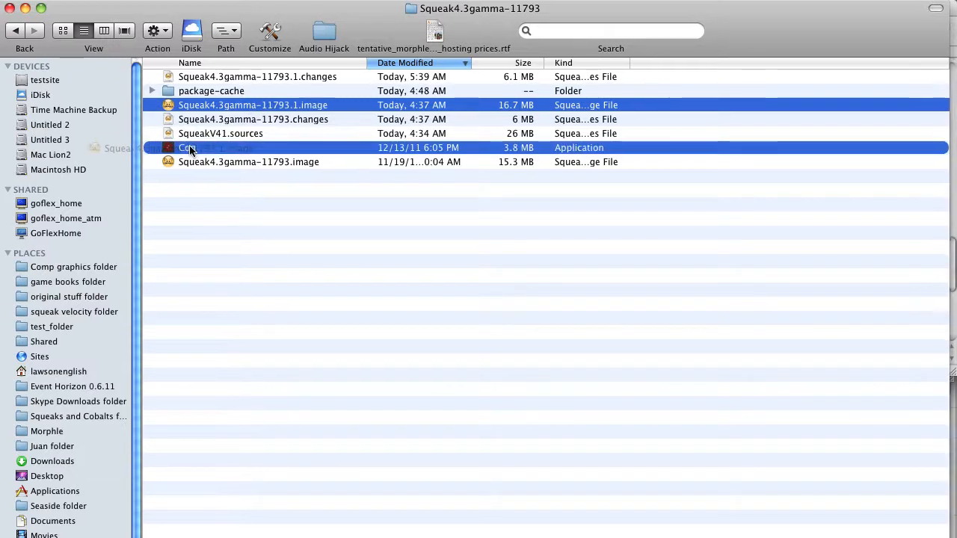
{"action": "double_click", "coordinate": [216, 147]}
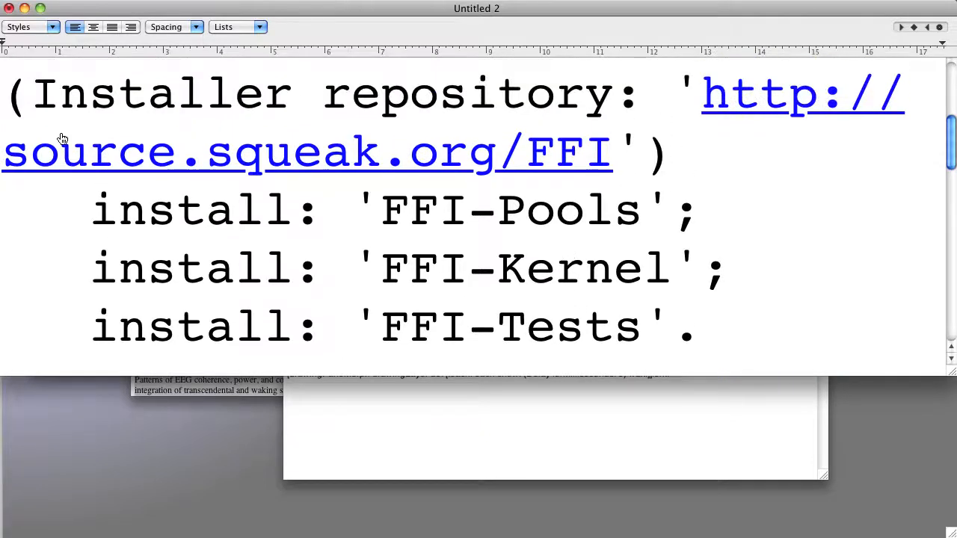
{"action": "left_click_drag", "start_coordinate": [4, 71], "coordinate": [479, 213]}
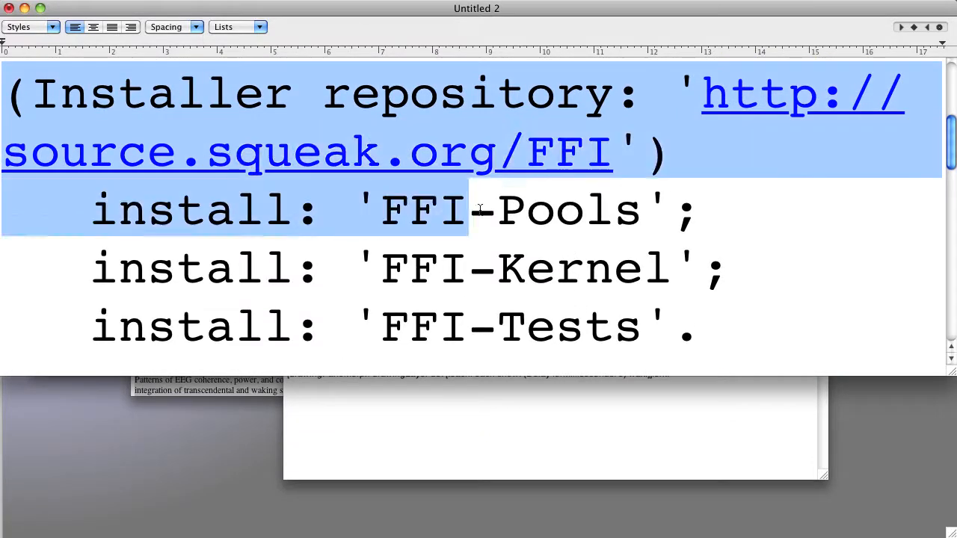
{"action": "left_click_drag", "start_coordinate": [471, 209], "coordinate": [740, 328]}
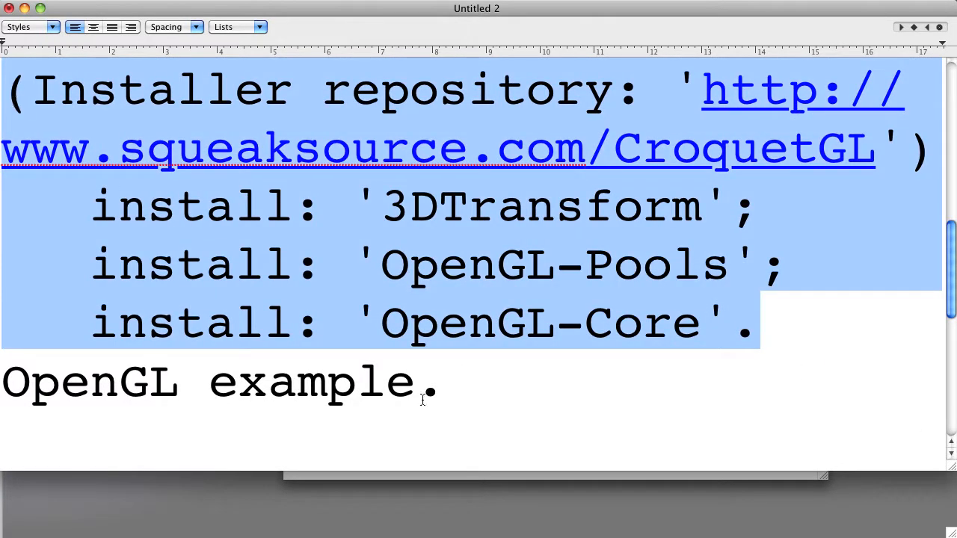
{"action": "left_click", "coordinate": [502, 397]}
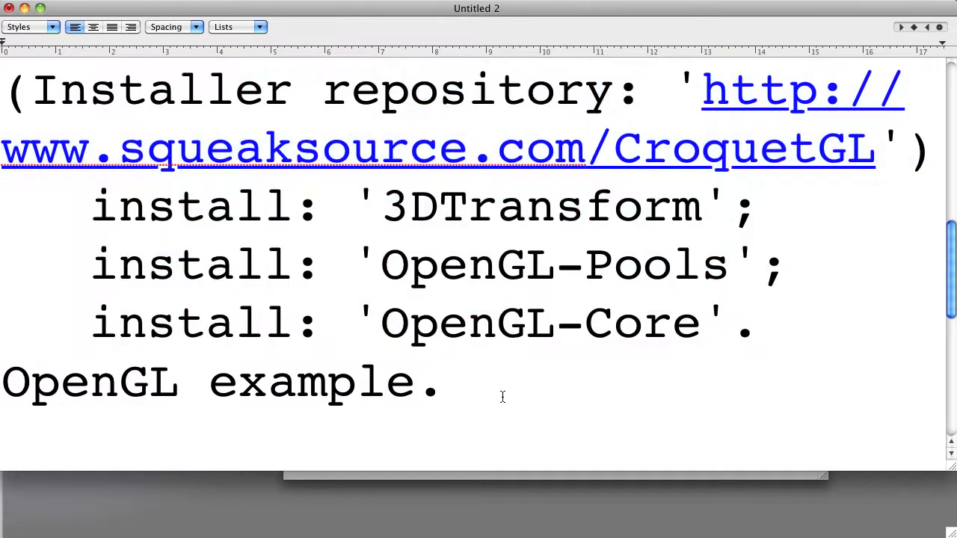
{"action": "triple_click", "coordinate": [217, 381]}
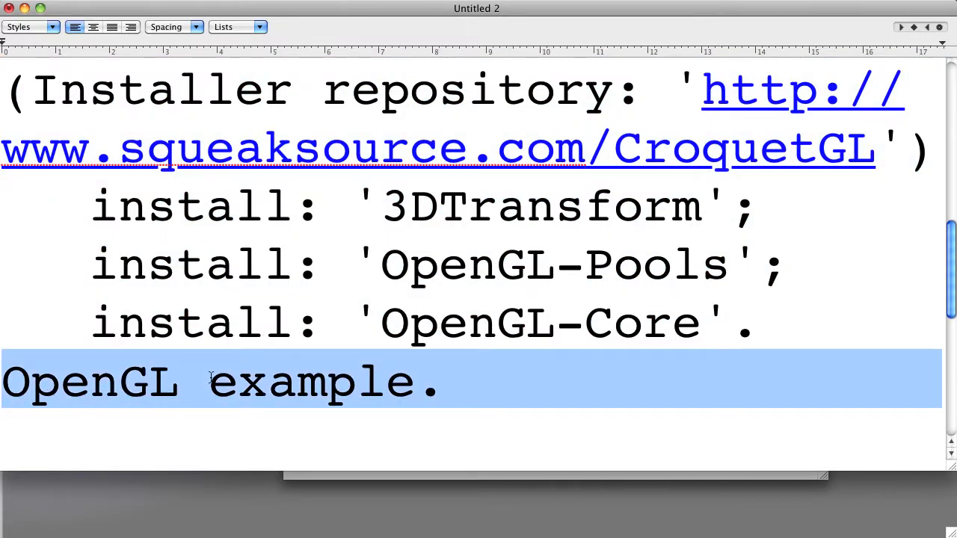
{"action": "mouse_move", "coordinate": [448, 407]}
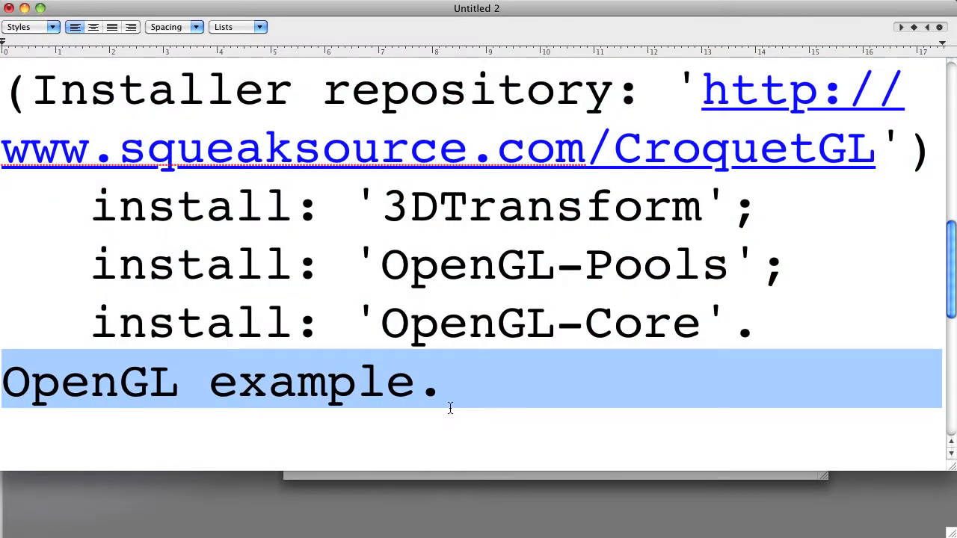
{"action": "scroll", "scroll_direction": "down", "scroll_amount": 3}
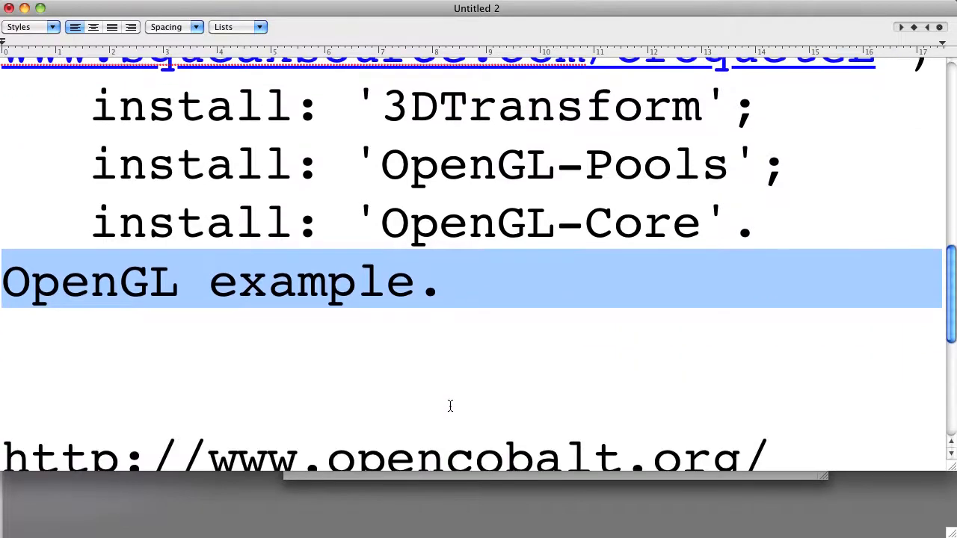
{"action": "scroll", "scroll_direction": "down", "scroll_amount": 3}
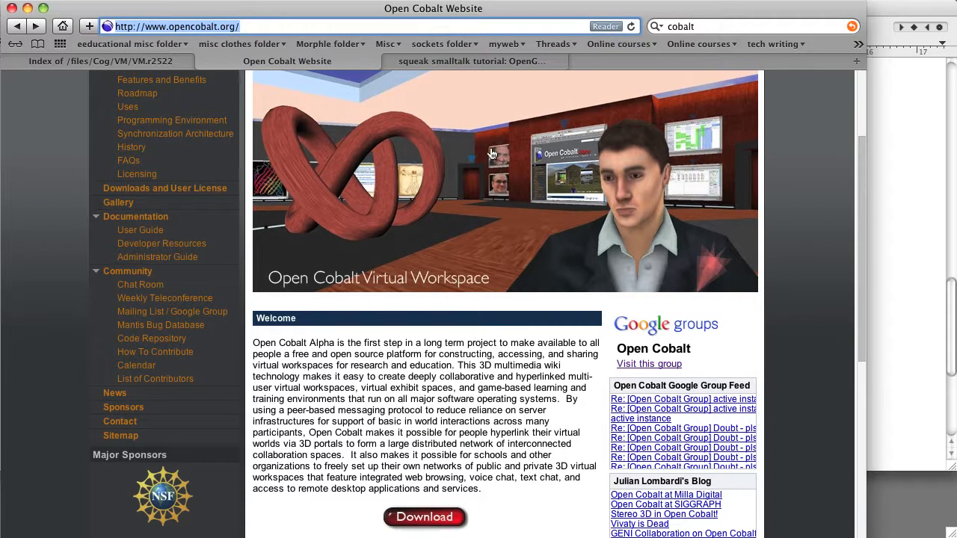
{"action": "mouse_move", "coordinate": [492, 151]}
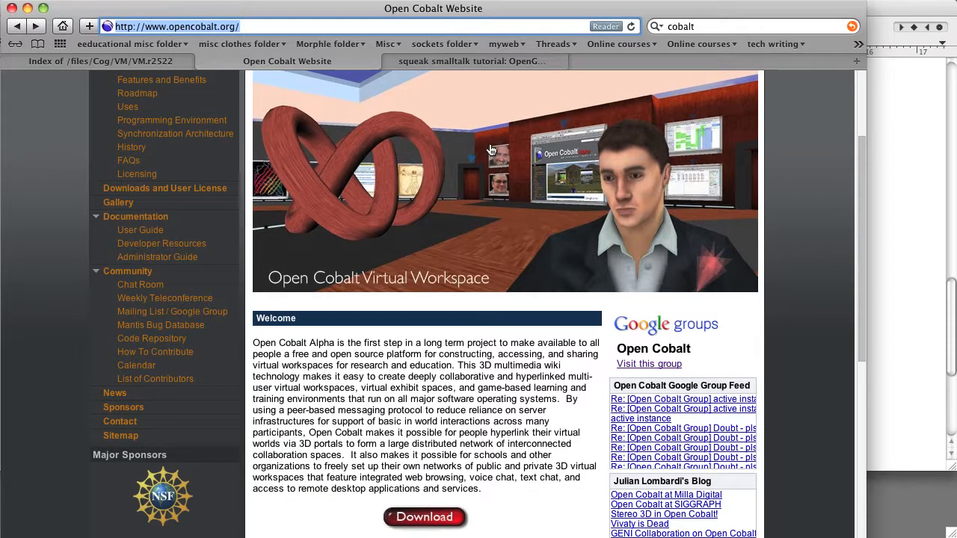
{"action": "mouse_move", "coordinate": [313, 482]}
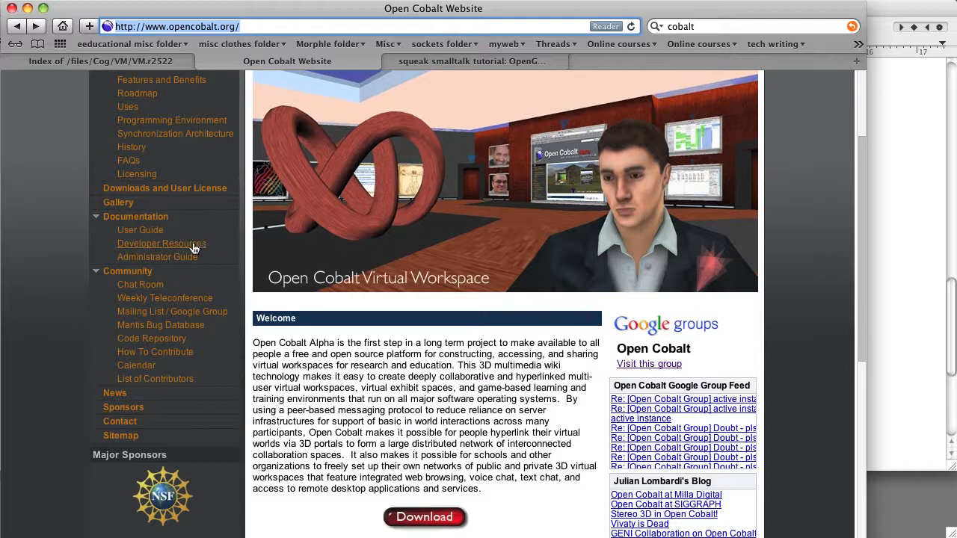
{"action": "mouse_move", "coordinate": [195, 280]}
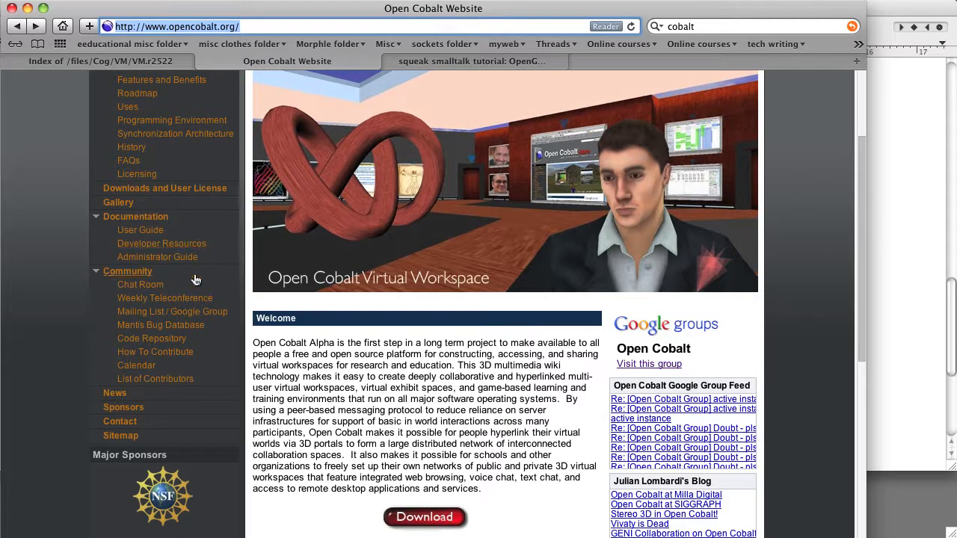
{"action": "mouse_move", "coordinate": [187, 351]}
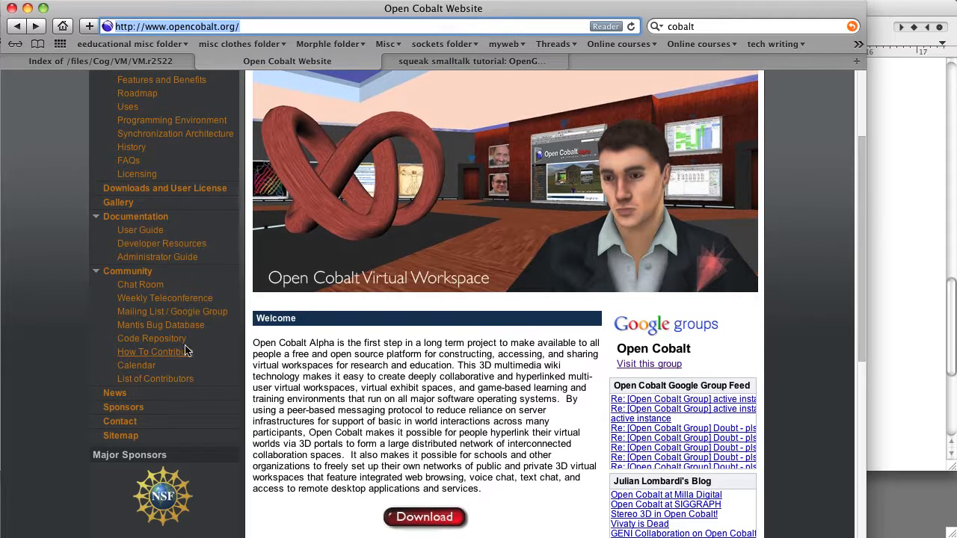
Follow opencobalt.org's Code Repository link to the CroquetSource home page
{"action": "left_click", "coordinate": [151, 339]}
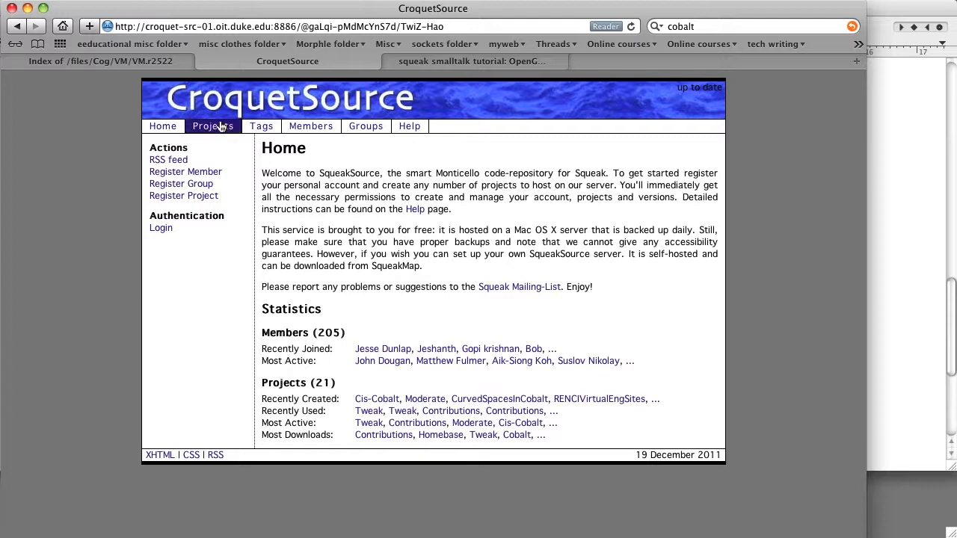
Open the Contributions project under Projects and select its MCHttpRepository registration code
{"action": "left_click", "coordinate": [213, 125]}
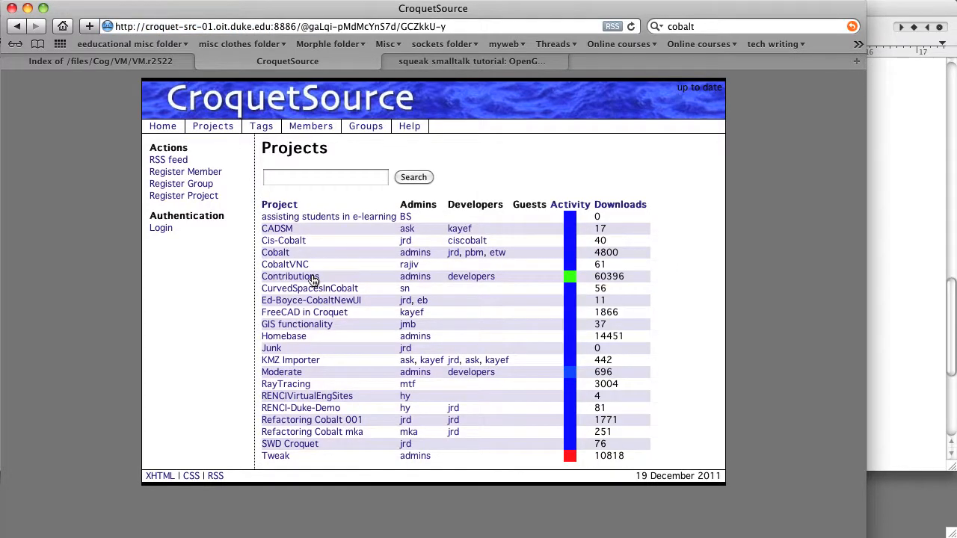
{"action": "left_click", "coordinate": [290, 276]}
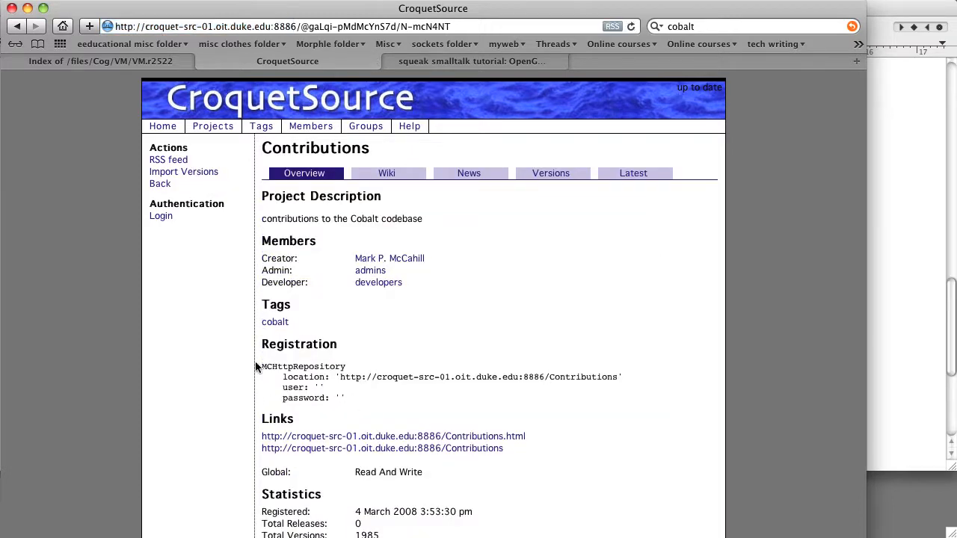
{"action": "left_click_drag", "start_coordinate": [282, 377], "coordinate": [345, 398]}
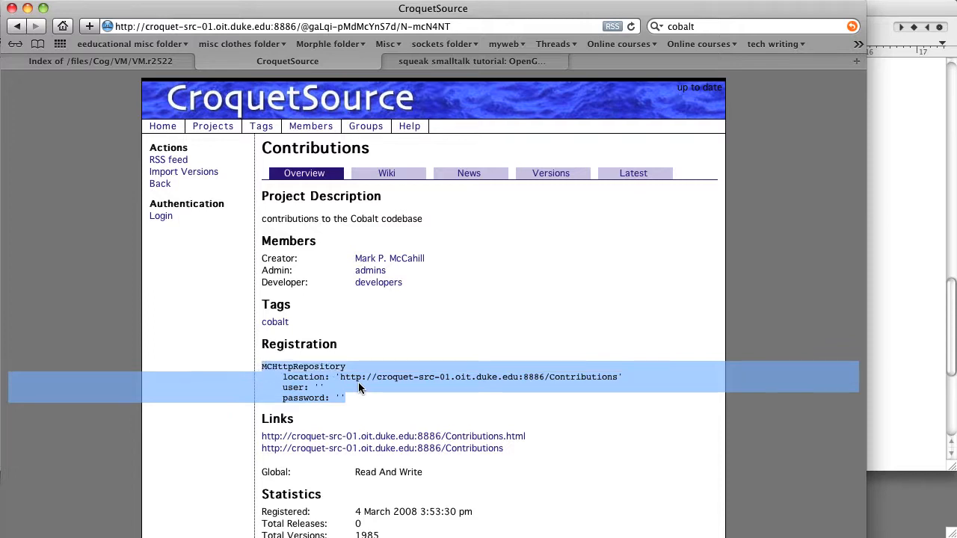
{"action": "mouse_move", "coordinate": [543, 443]}
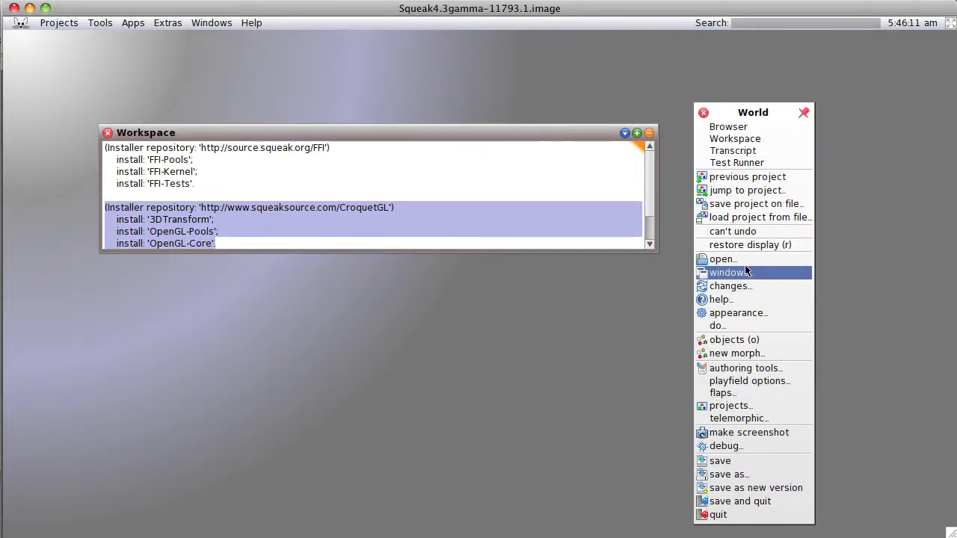
{"action": "mouse_move", "coordinate": [722, 258]}
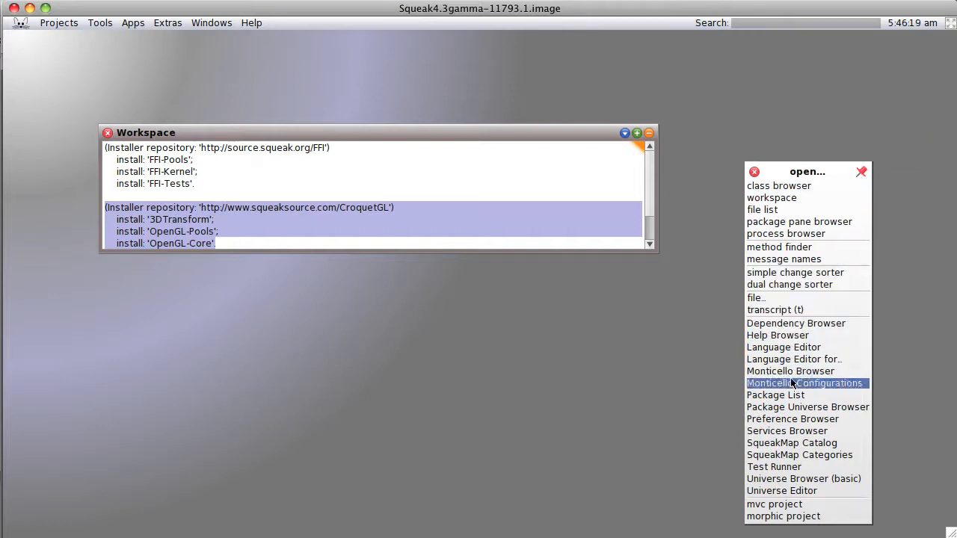
Add the Contributions HTTP repository in Monticello and open the Duke croquet-src-01 repository
{"action": "left_click", "coordinate": [790, 371]}
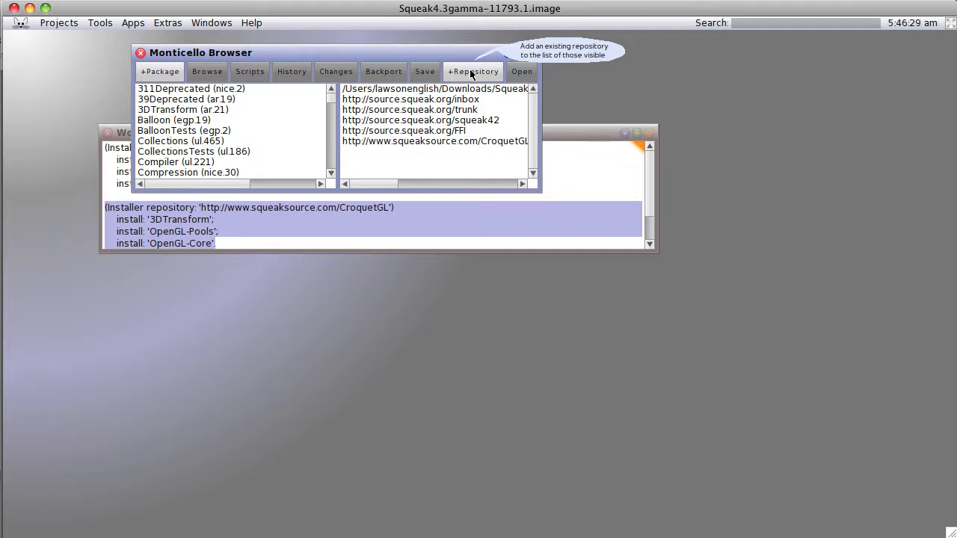
{"action": "left_click", "coordinate": [473, 71]}
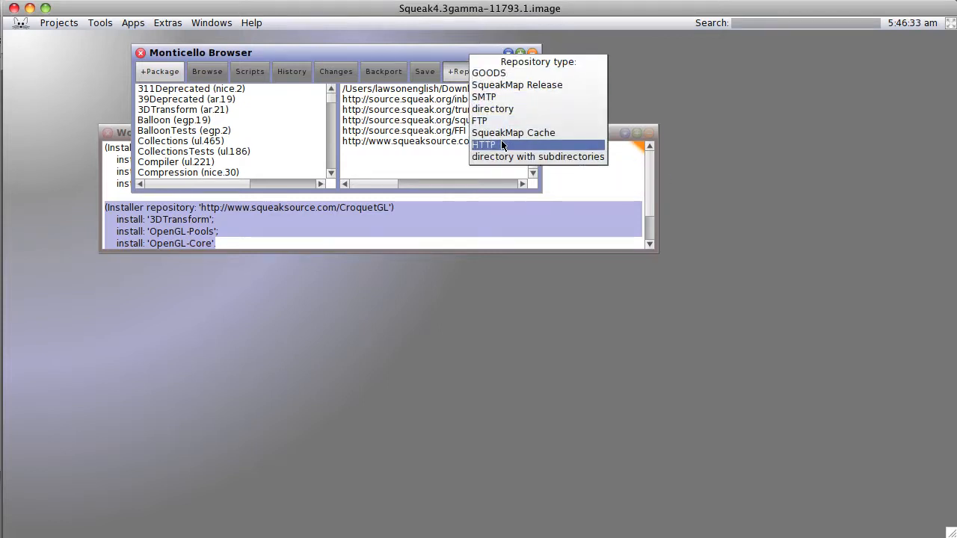
{"action": "left_click", "coordinate": [484, 144]}
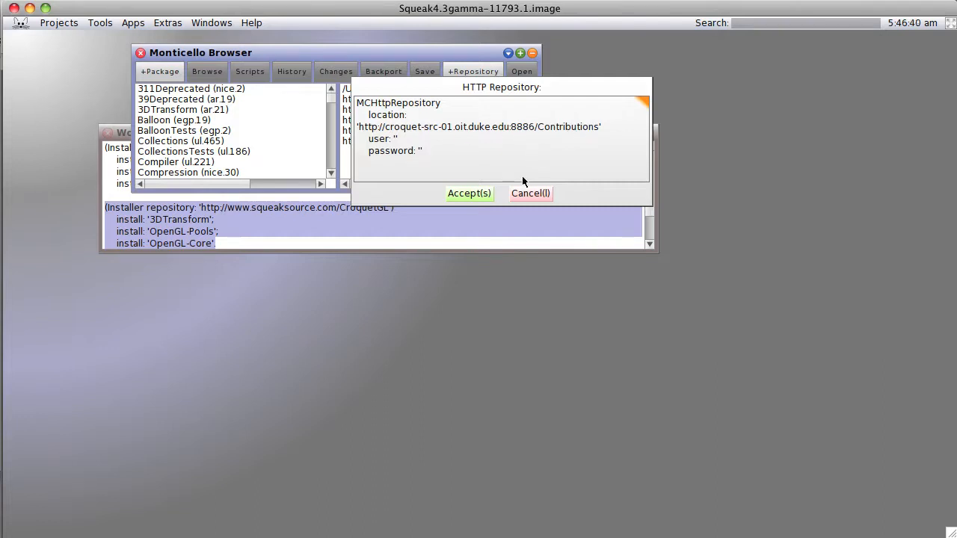
{"action": "left_click", "coordinate": [468, 192]}
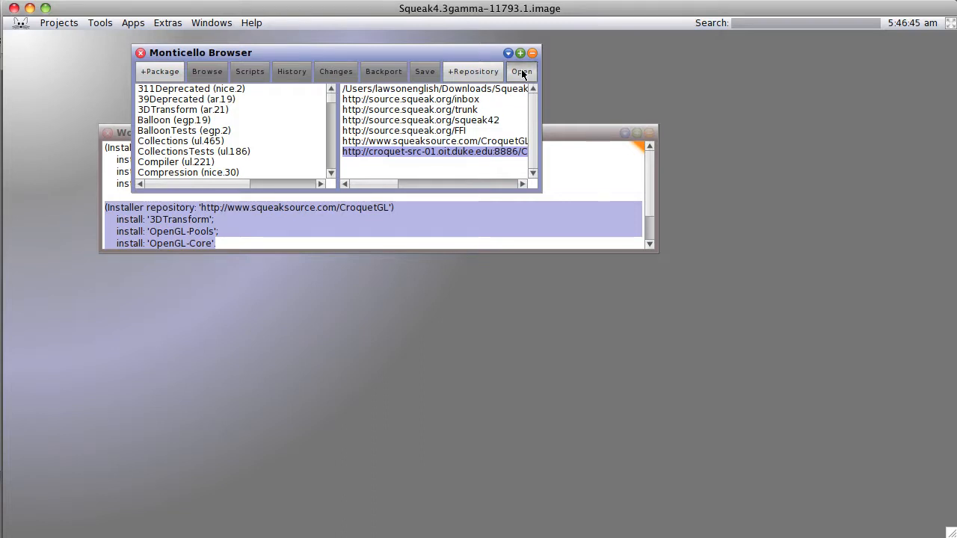
{"action": "left_click", "coordinate": [520, 71]}
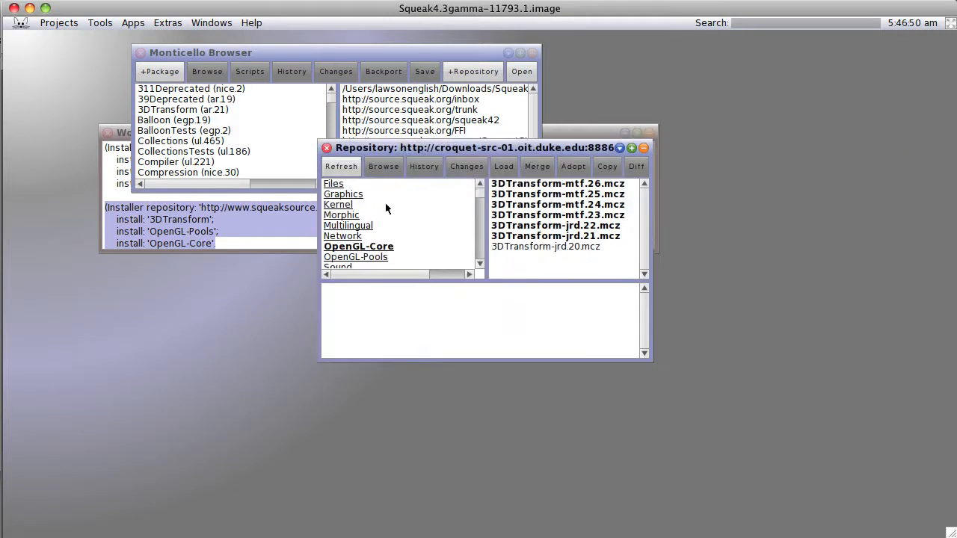
Select OpenGL-Tutorial-jvh.22 under the OpenGL-Tutorial package and load it
{"action": "scroll", "scroll_direction": "down", "scroll_amount": 3}
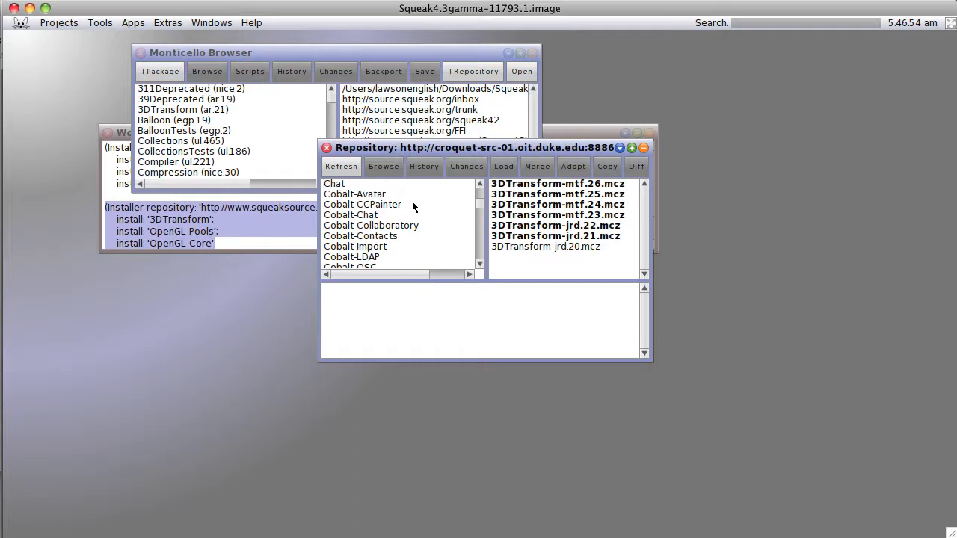
{"action": "scroll", "scroll_direction": "down", "scroll_amount": 3}
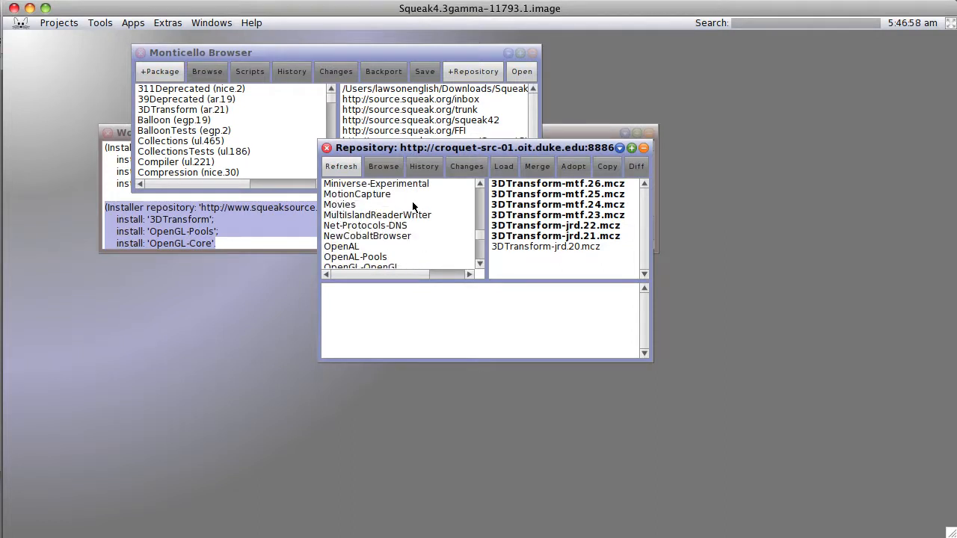
{"action": "scroll", "scroll_direction": "down", "scroll_amount": 3}
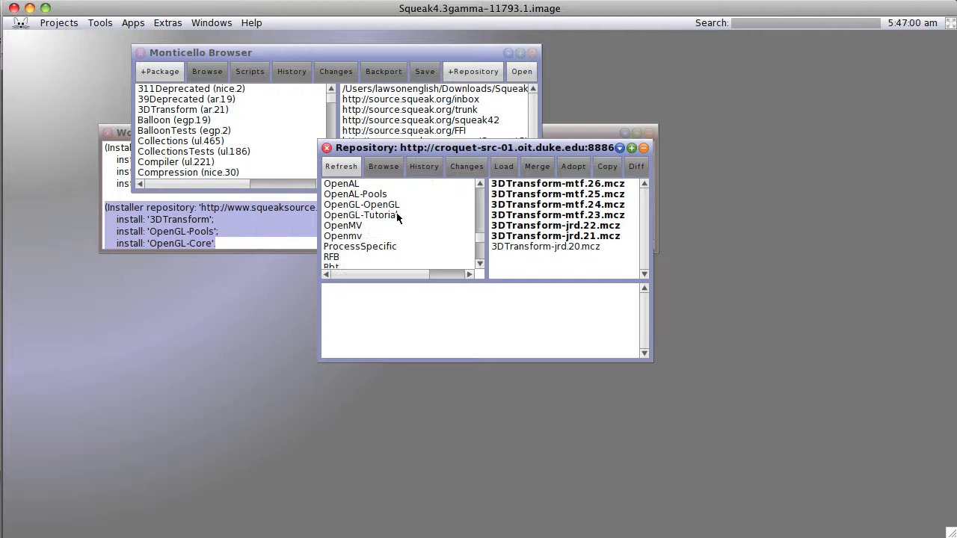
{"action": "left_click", "coordinate": [360, 215]}
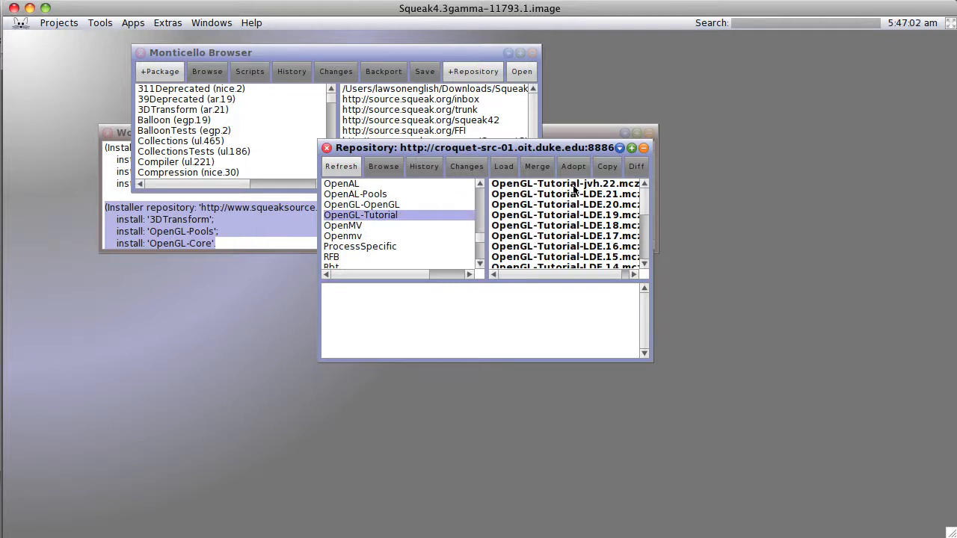
{"action": "left_click", "coordinate": [563, 183]}
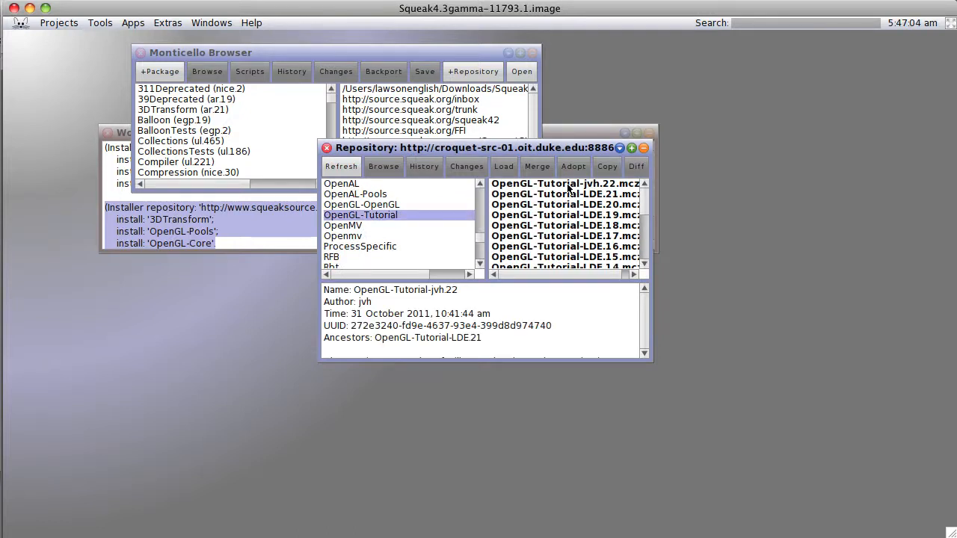
{"action": "left_click", "coordinate": [564, 183]}
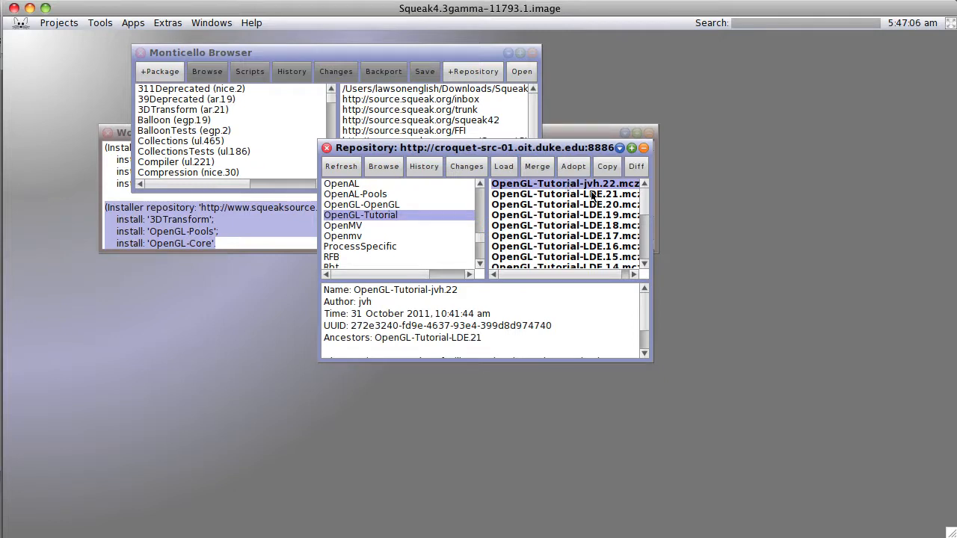
{"action": "mouse_move", "coordinate": [598, 190]}
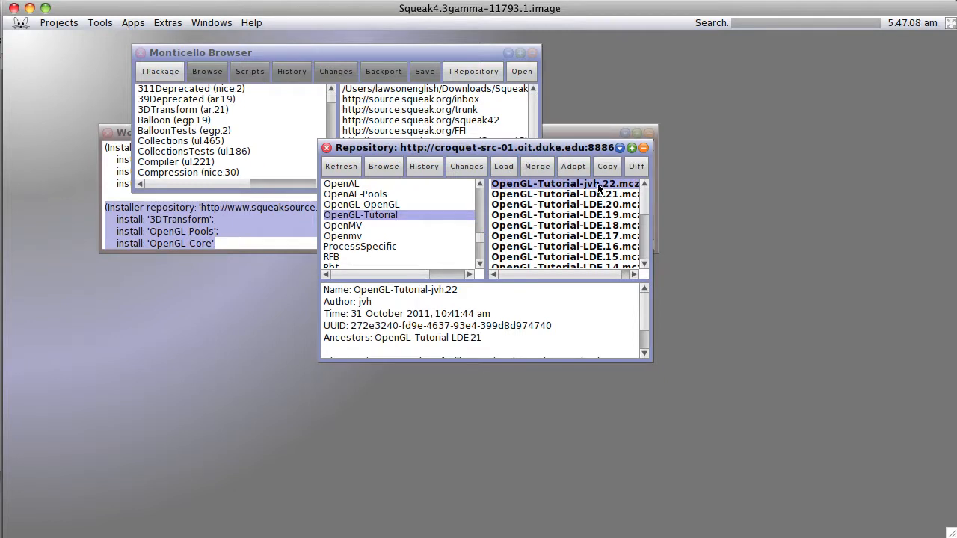
{"action": "left_click", "coordinate": [504, 166]}
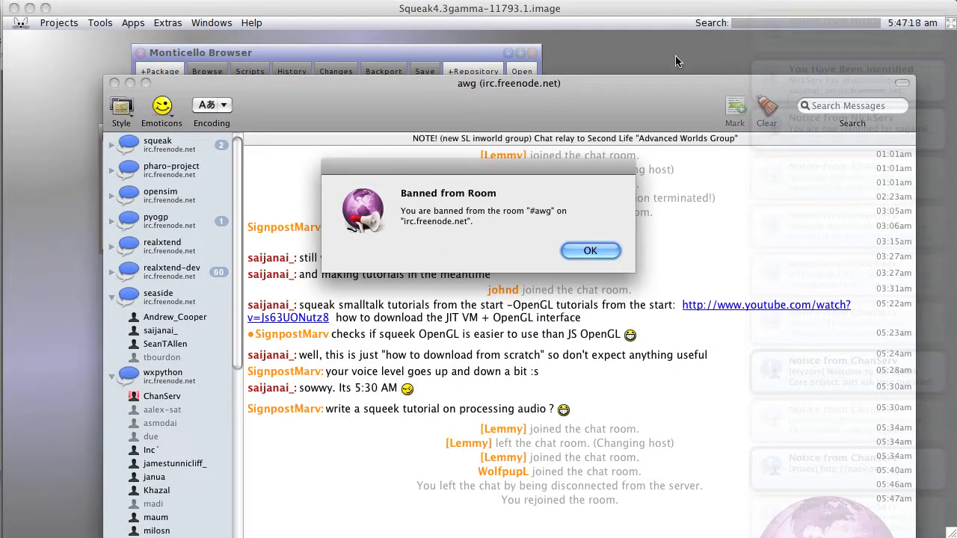
{"action": "mouse_move", "coordinate": [426, 346]}
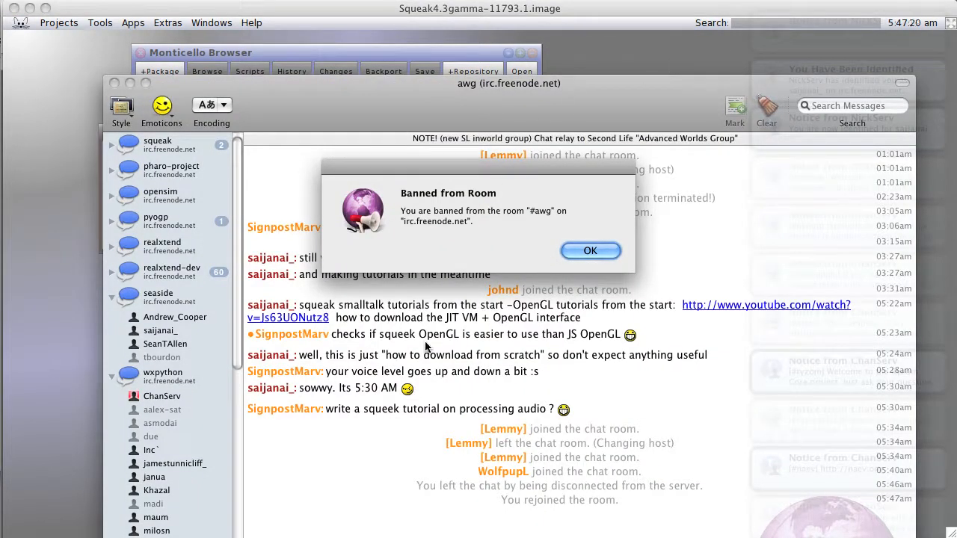
Dismiss Colloquy's 'Banned from Room' alert for #awg
{"action": "left_click", "coordinate": [589, 251]}
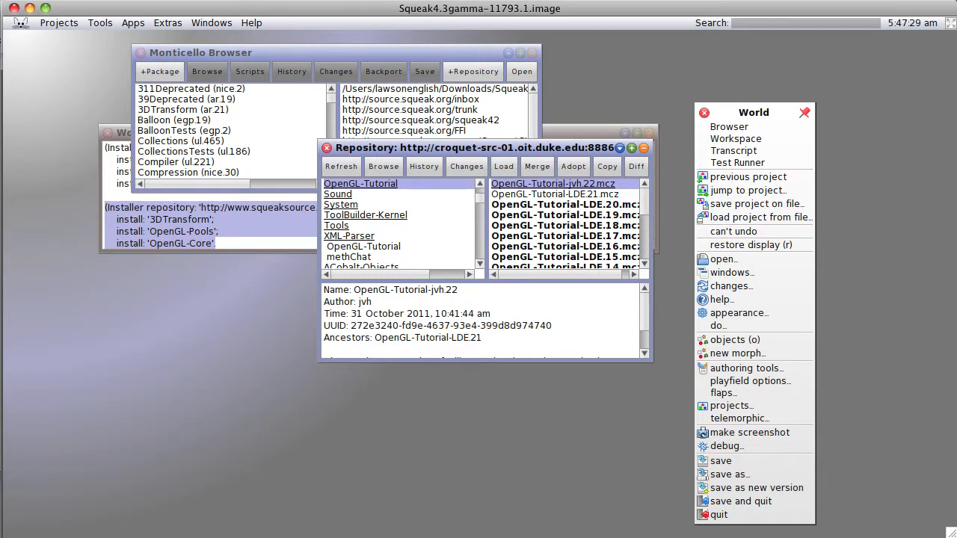
{"action": "mouse_move", "coordinate": [493, 392]}
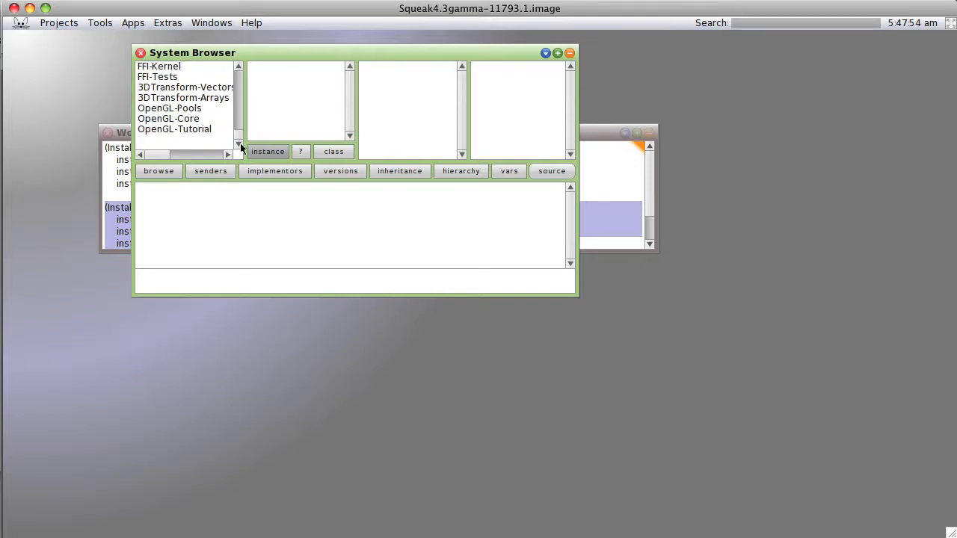
Show the OGLNeheMorph class definition in OpenGL-Tutorial and select the class name
{"action": "left_click", "coordinate": [174, 129]}
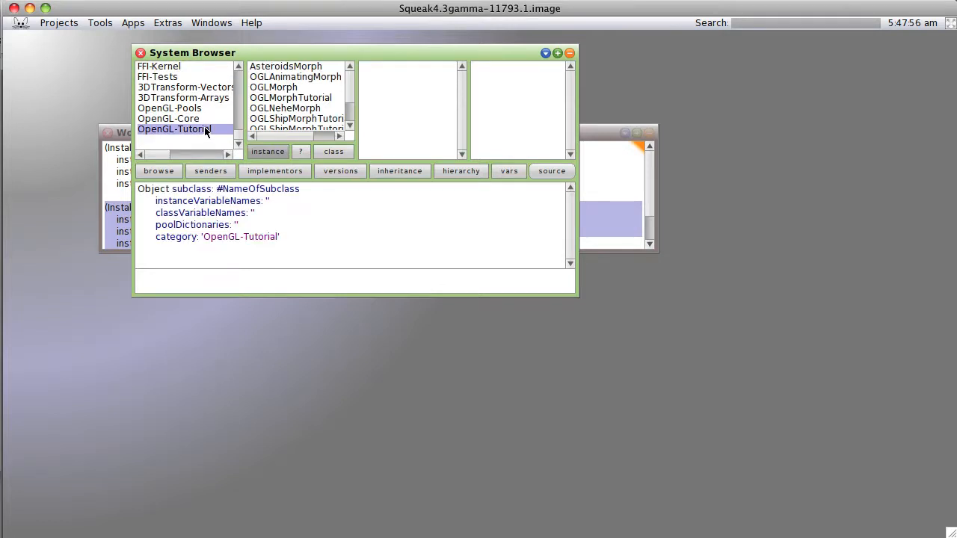
{"action": "mouse_move", "coordinate": [579, 301]}
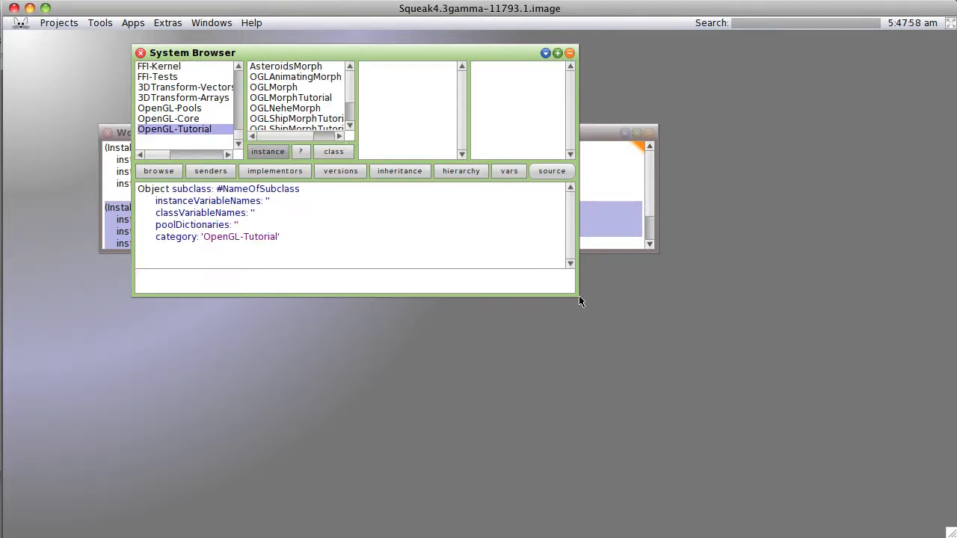
{"action": "mouse_move", "coordinate": [297, 110]}
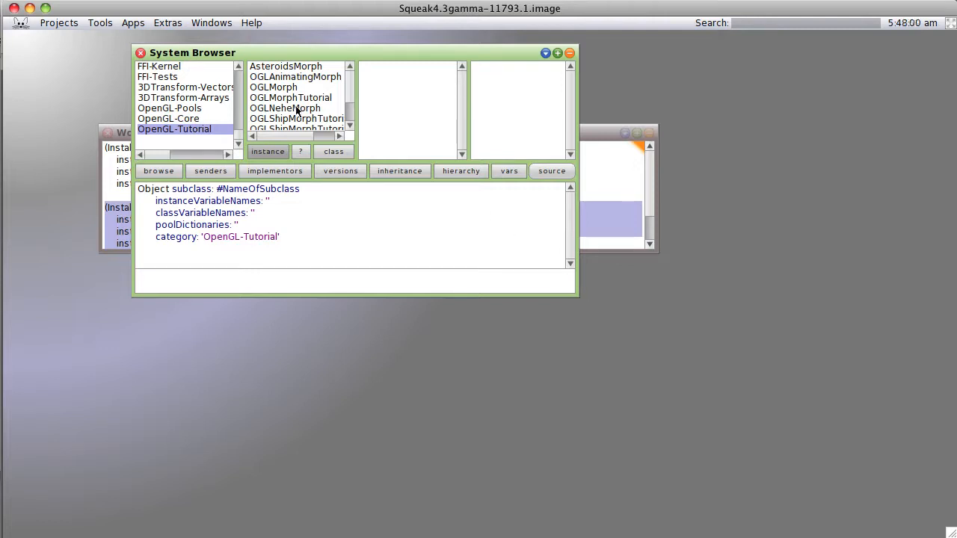
{"action": "mouse_move", "coordinate": [261, 121]}
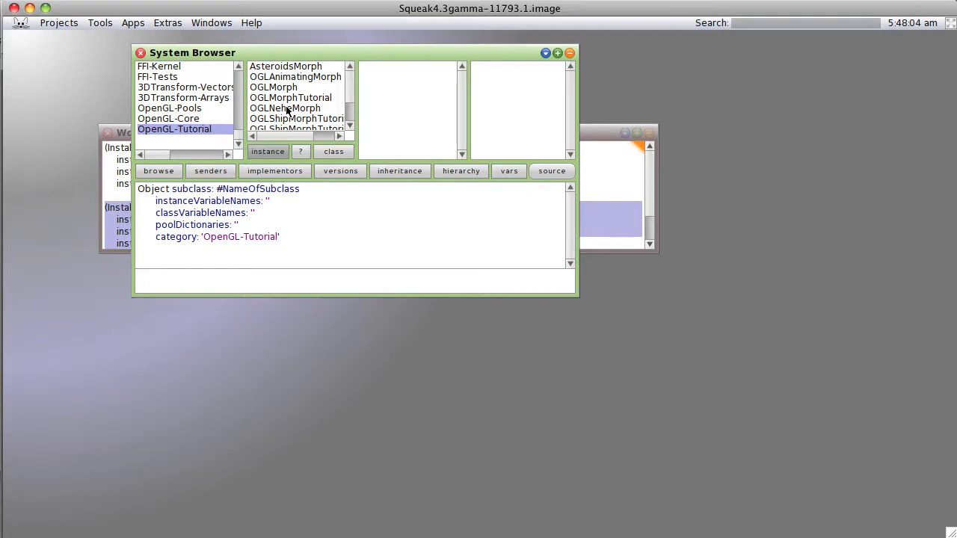
{"action": "left_click", "coordinate": [285, 107]}
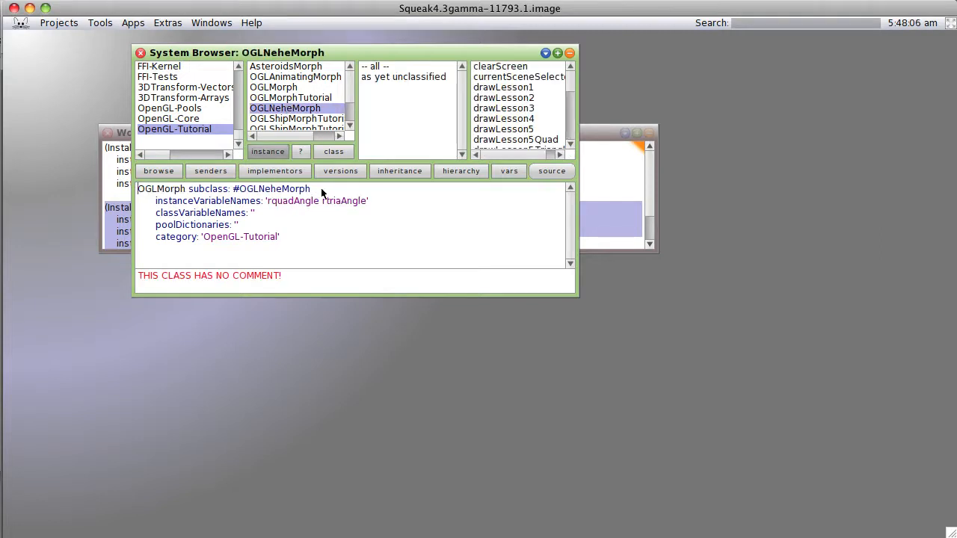
{"action": "double_click", "coordinate": [271, 188]}
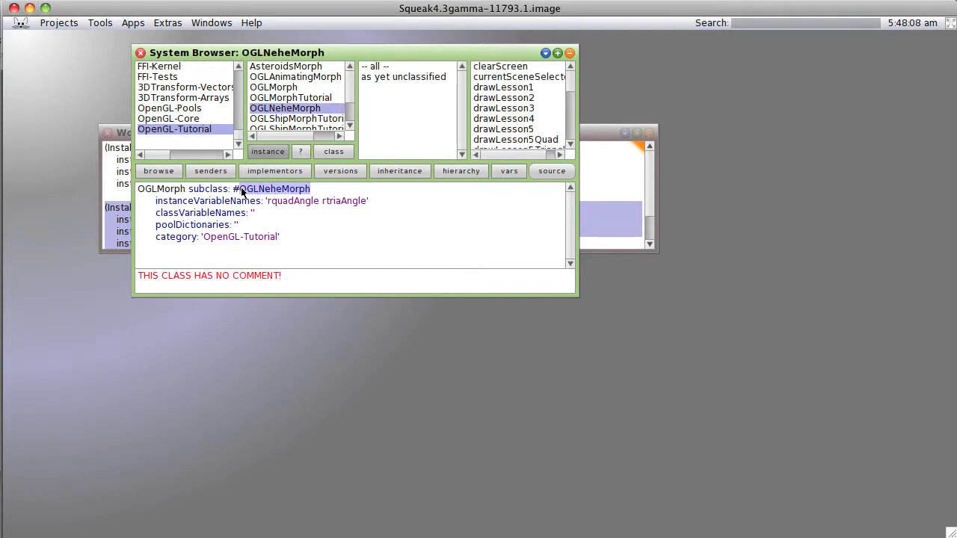
{"action": "mouse_move", "coordinate": [527, 353]}
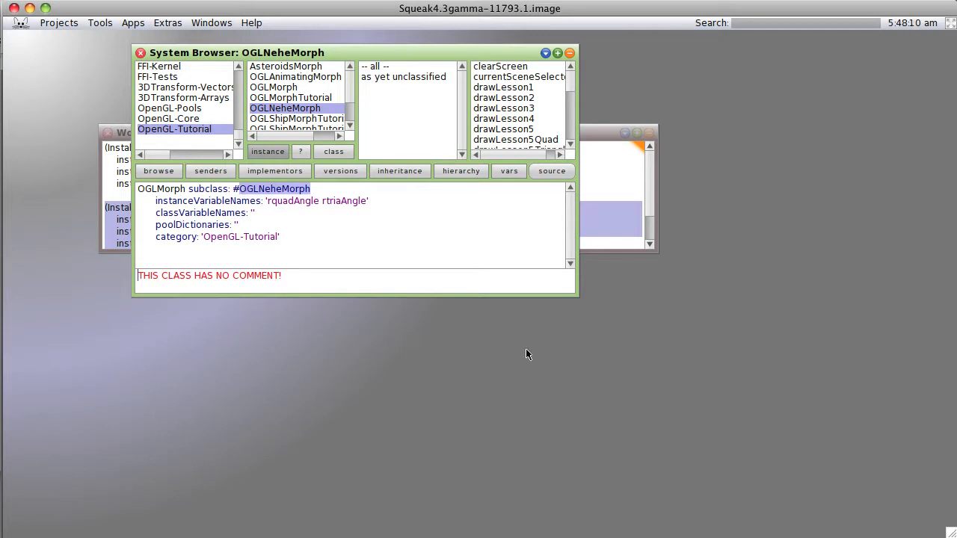
Open a Workspace from the World menu and enter 'myOGLMorph := OGLNeheMorph new openInWorld'
{"action": "left_click", "coordinate": [527, 353]}
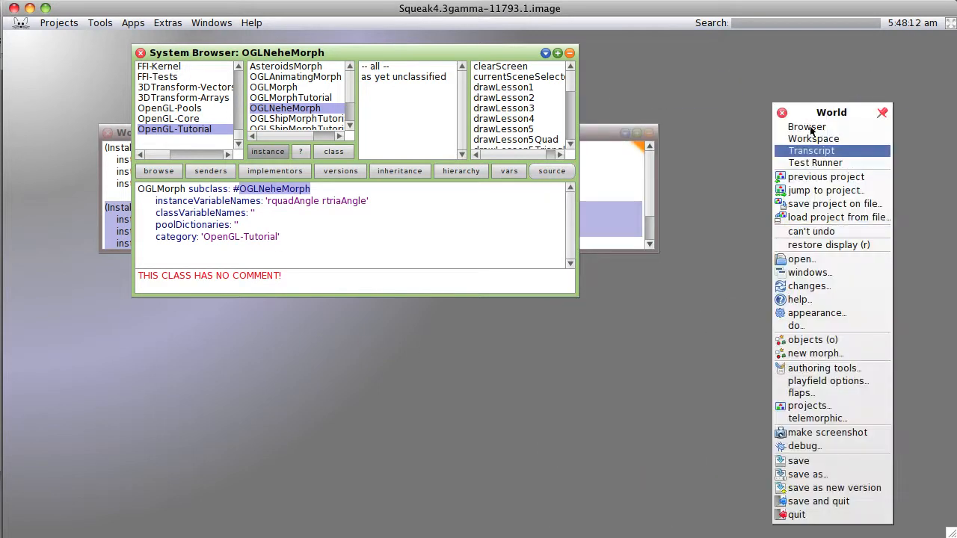
{"action": "left_click", "coordinate": [814, 138]}
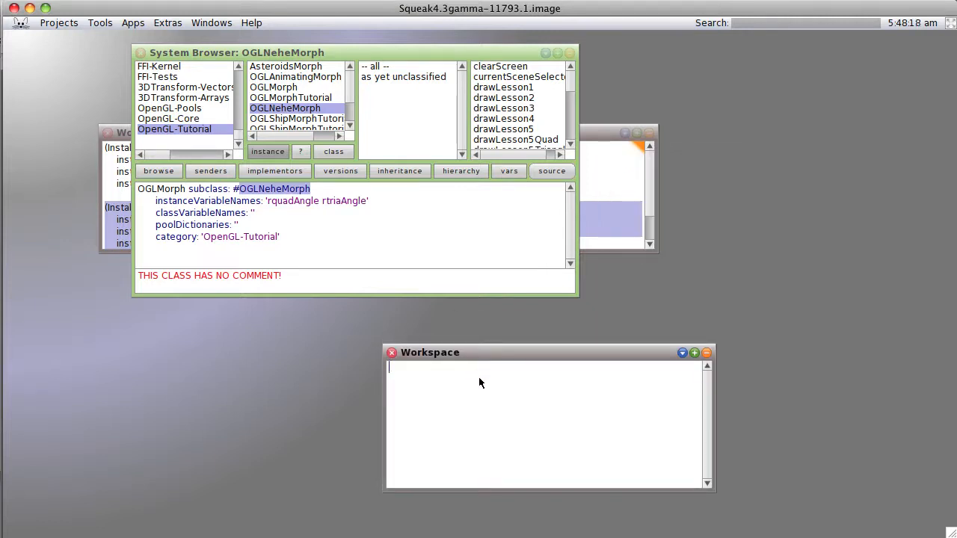
{"action": "type", "text": "OGLNeheMorph"}
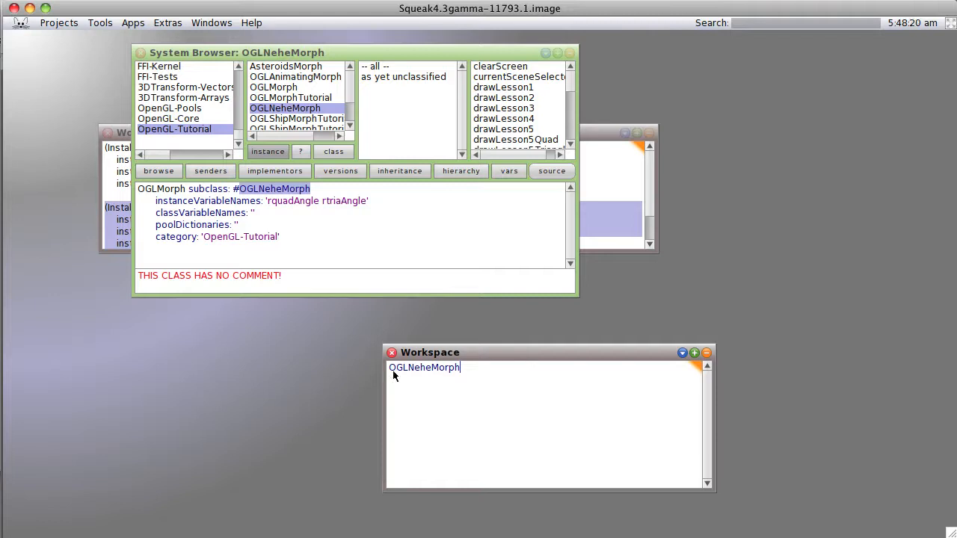
{"action": "type", "text": "myOGL"}
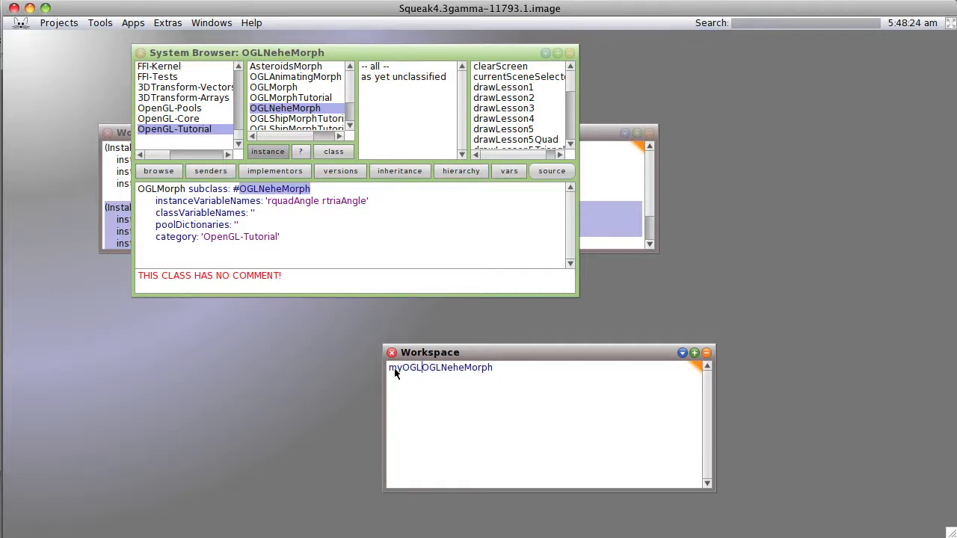
{"action": "type", "text": "Morph :="}
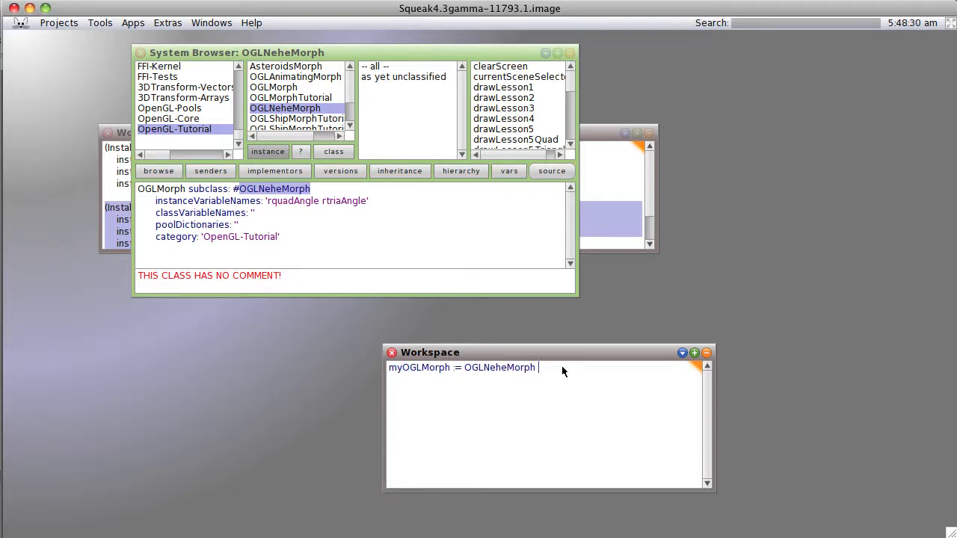
{"action": "type", "text": "new"}
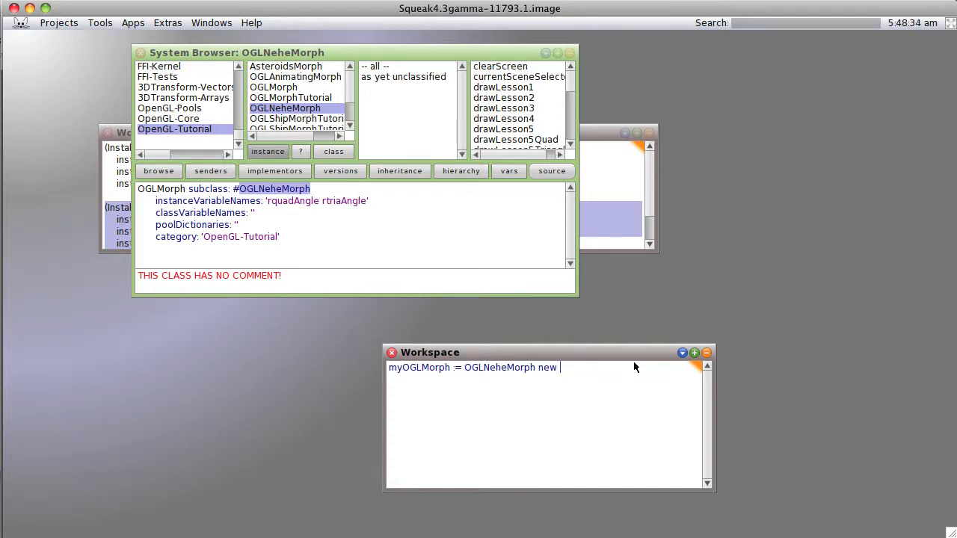
{"action": "type", "text": "openIn"}
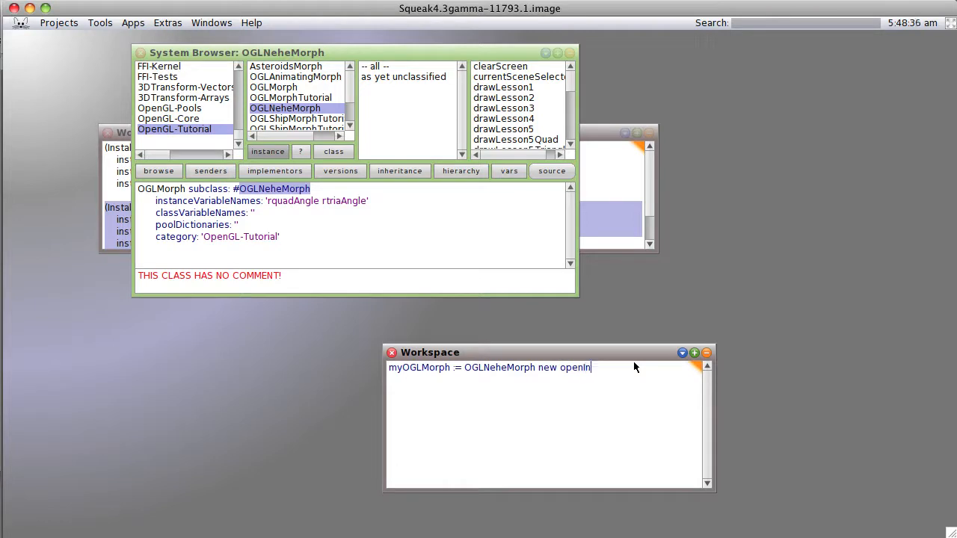
{"action": "type", "text": "World"}
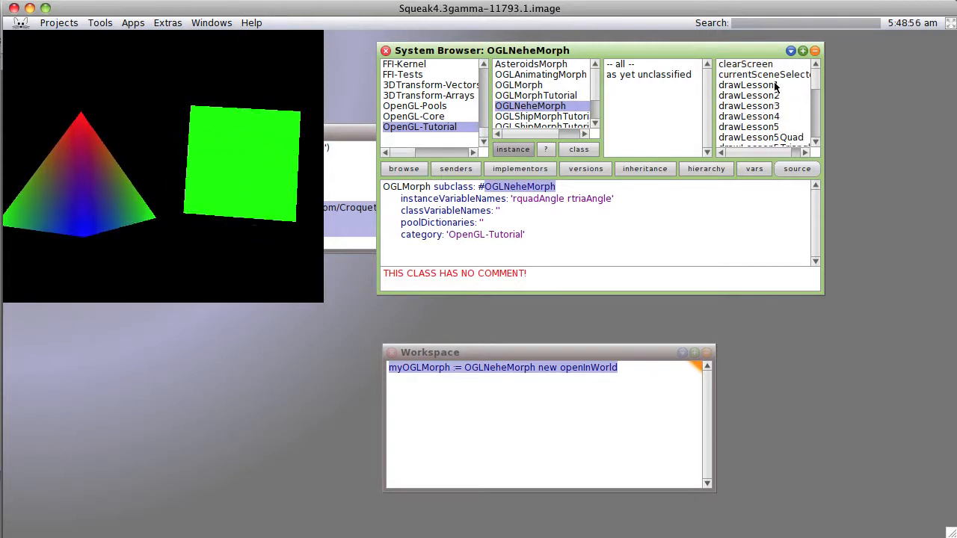
Open the currentSceneSelector method and view its senders
{"action": "left_click", "coordinate": [763, 74]}
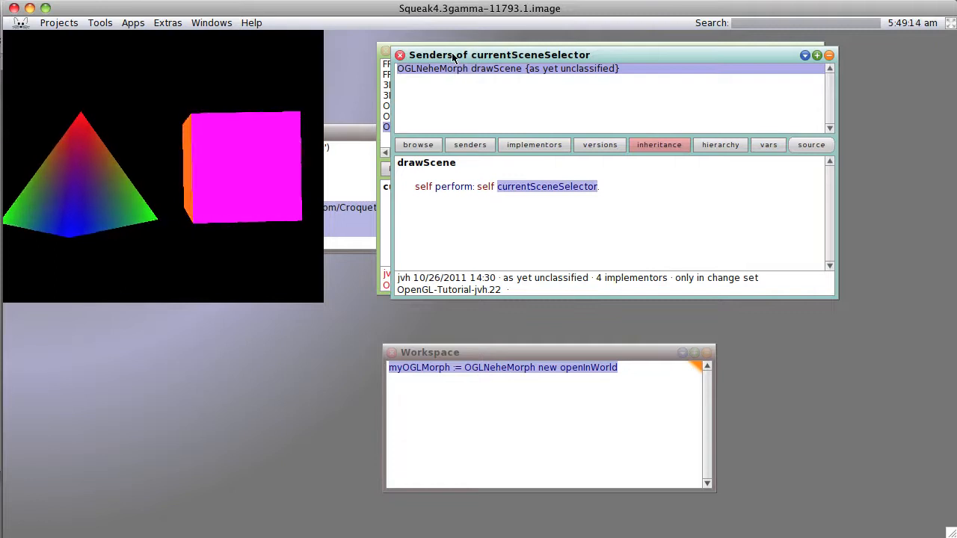
{"action": "left_click", "coordinate": [418, 144]}
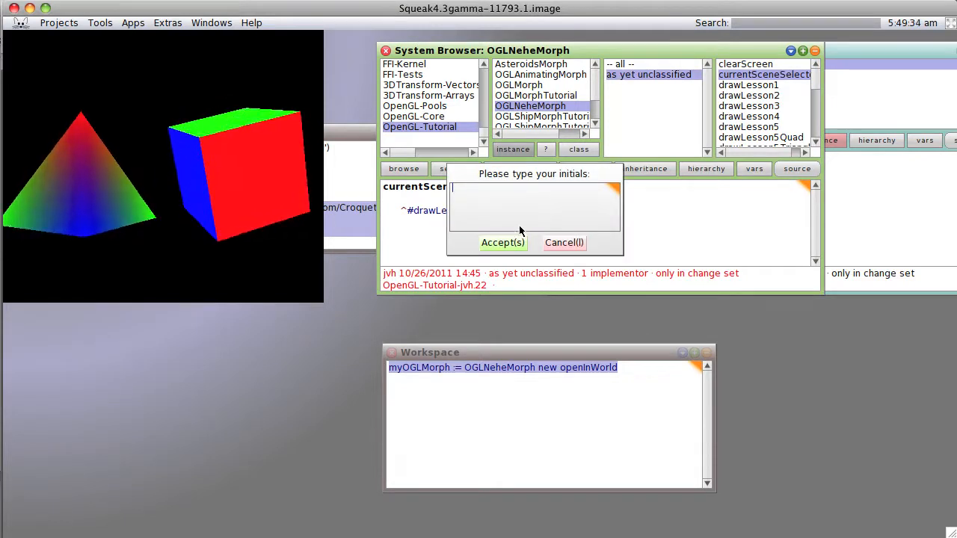
Save the #drawLesson2 edit with initials LDE, glance at drawLesson1, then return
{"action": "type", "text": "LDE"}
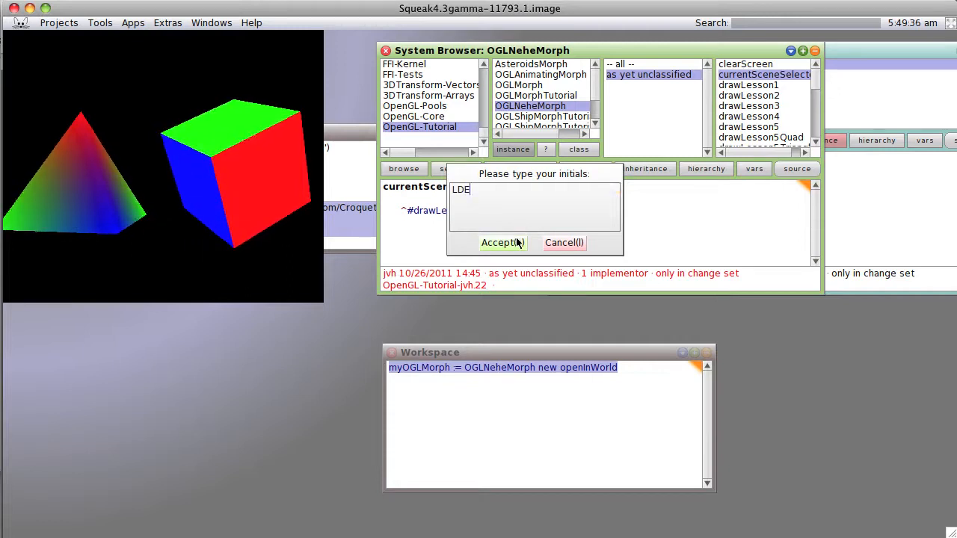
{"action": "left_click", "coordinate": [496, 242]}
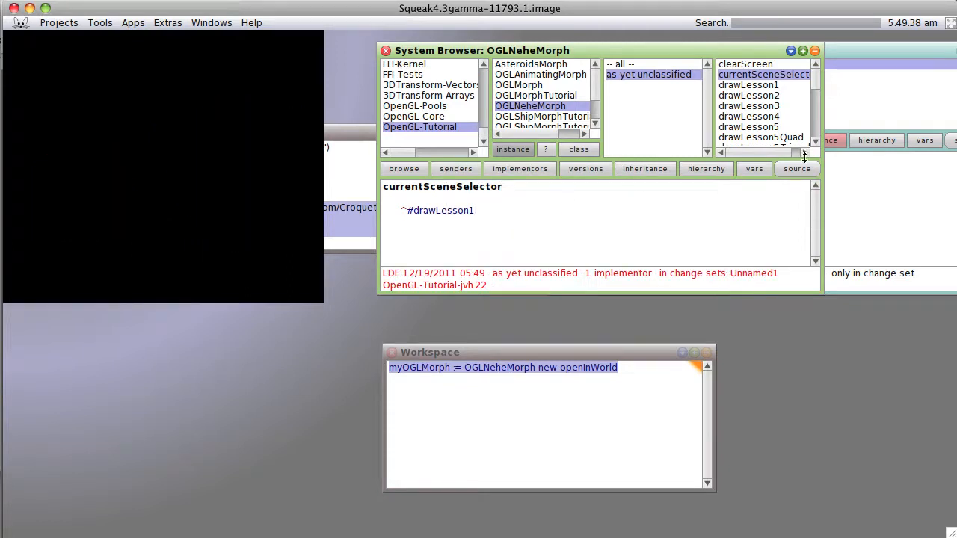
{"action": "left_click", "coordinate": [747, 84]}
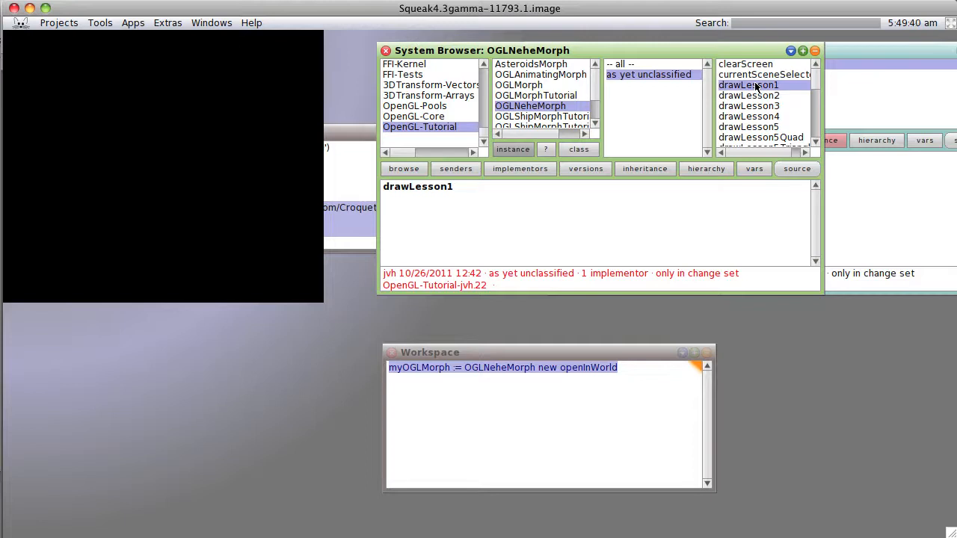
{"action": "mouse_move", "coordinate": [722, 138]}
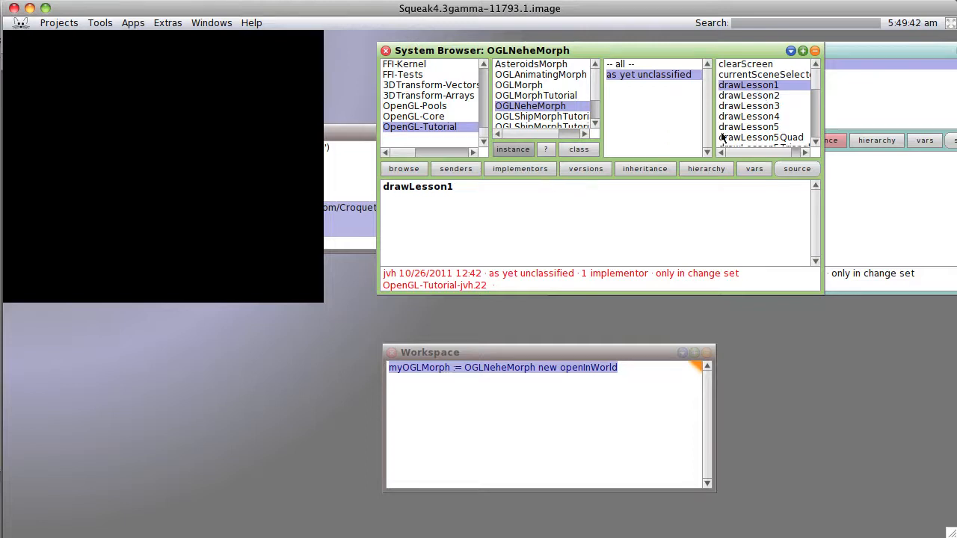
{"action": "left_click", "coordinate": [762, 74]}
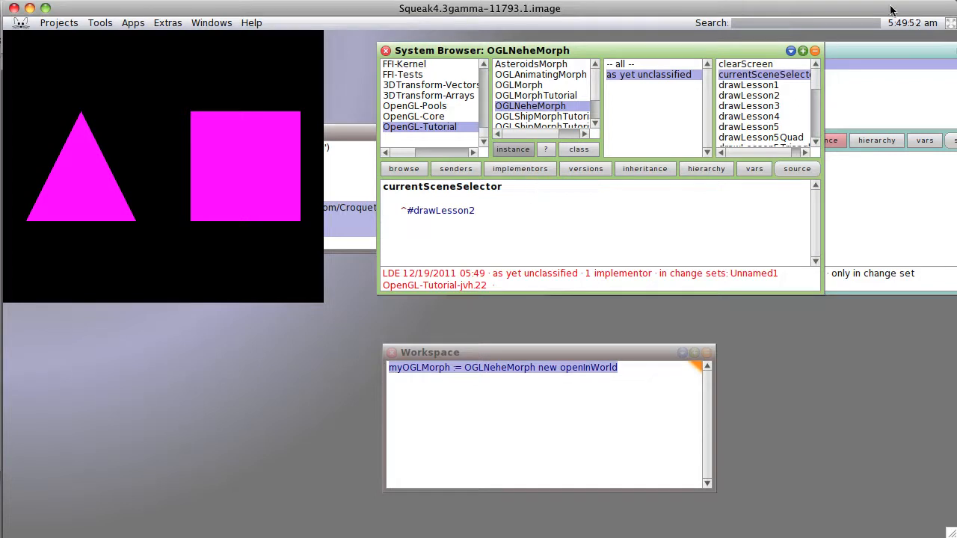
Read the drawLesson1 and drawLesson2 code, then return to currentSceneSelector to select #drawLesson3
{"action": "left_click", "coordinate": [747, 85]}
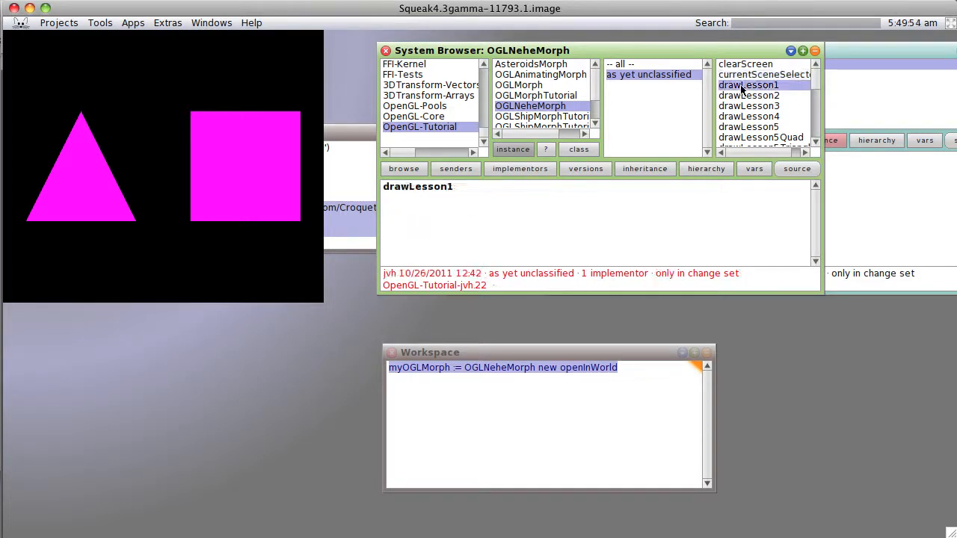
{"action": "left_click", "coordinate": [748, 95]}
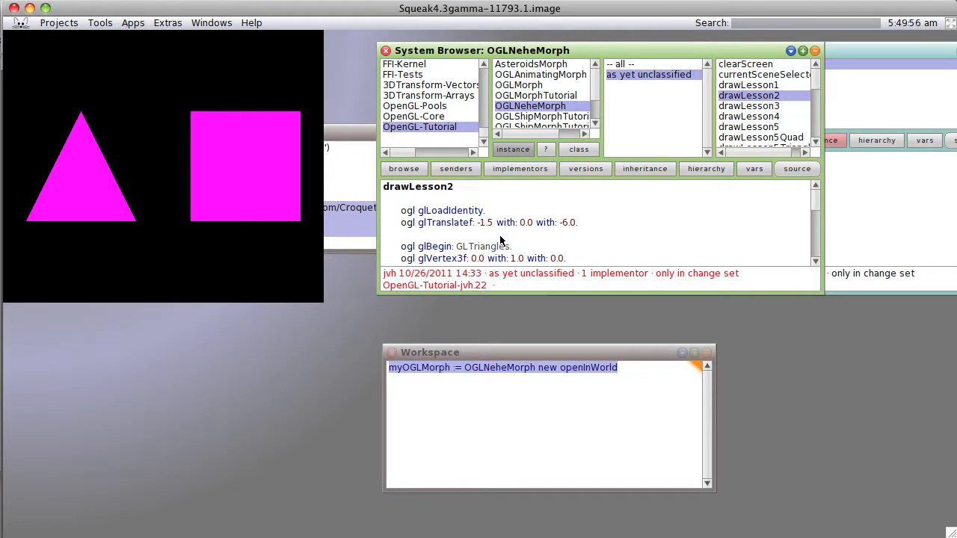
{"action": "scroll", "scroll_direction": "down", "scroll_amount": 3}
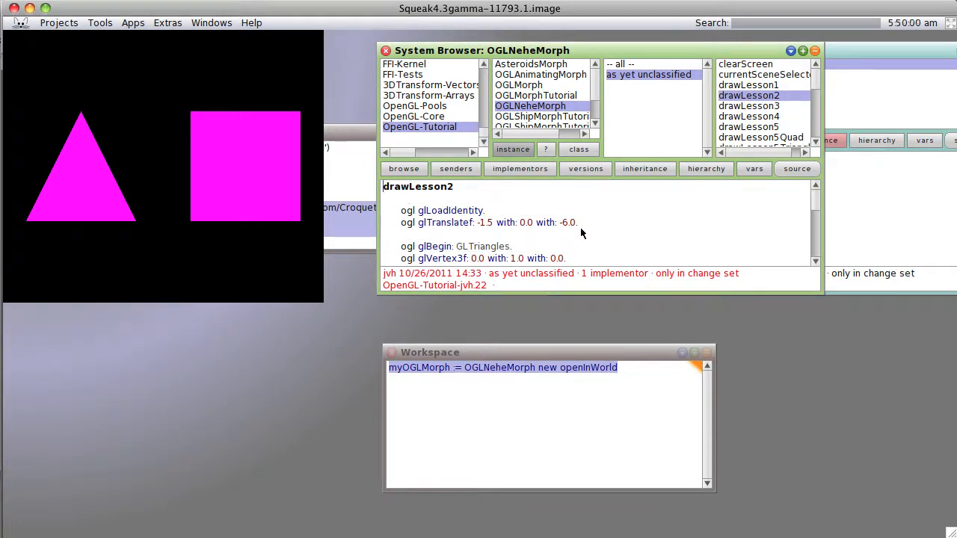
{"action": "mouse_move", "coordinate": [675, 193]}
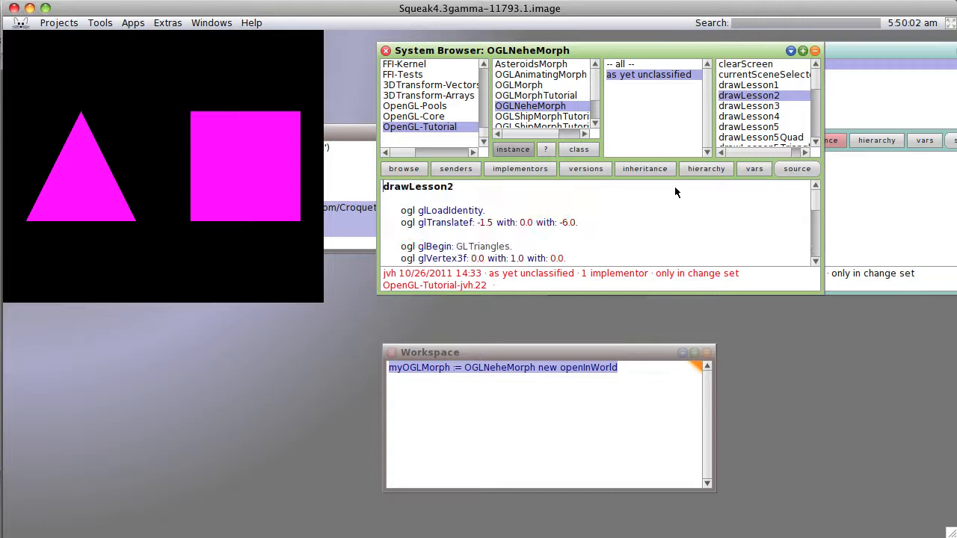
{"action": "left_click", "coordinate": [763, 74]}
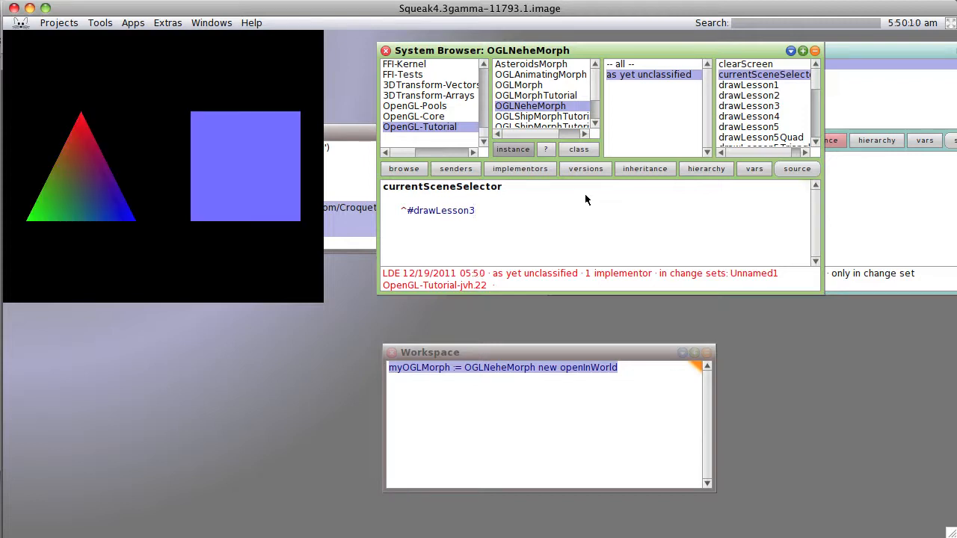
{"action": "mouse_move", "coordinate": [771, 109]}
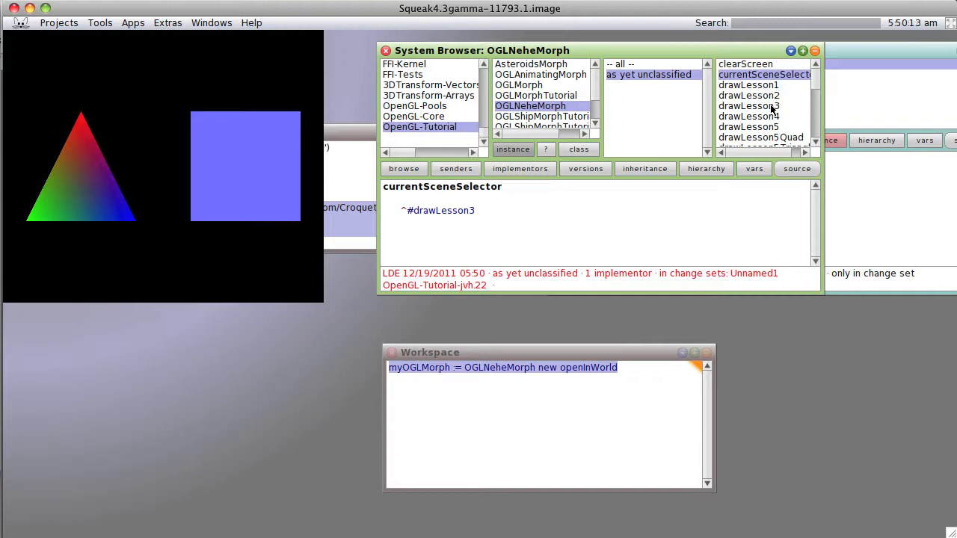
Read the drawLesson3 code, then return to currentSceneSelector to select #drawLesson4
{"action": "left_click", "coordinate": [747, 106]}
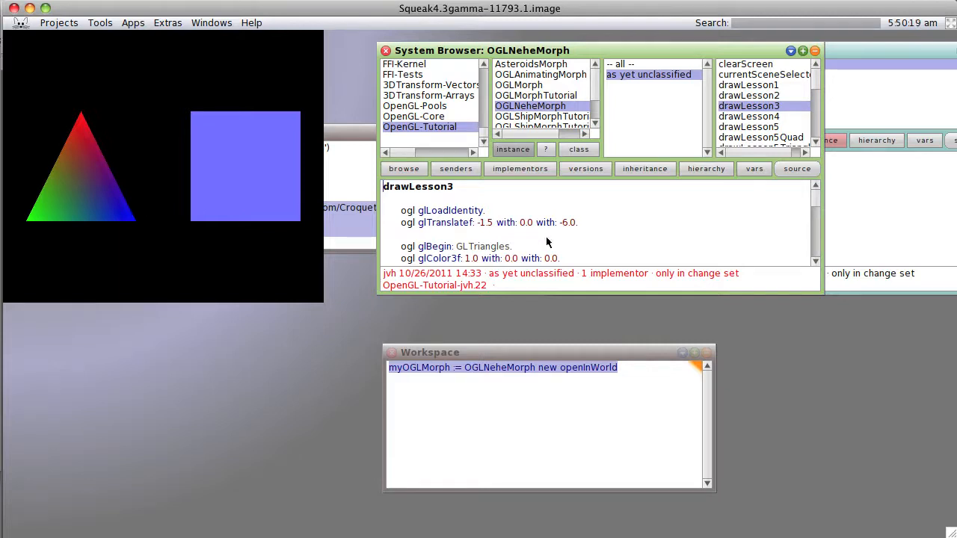
{"action": "scroll", "scroll_direction": "down", "scroll_amount": 3}
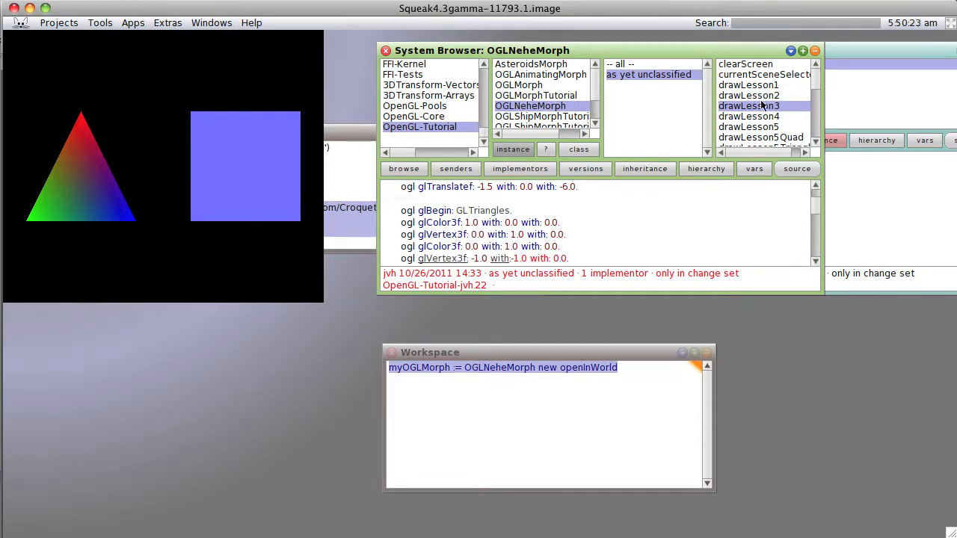
{"action": "left_click", "coordinate": [762, 74]}
{"action": "type", "text": "^#drawLesson4"}
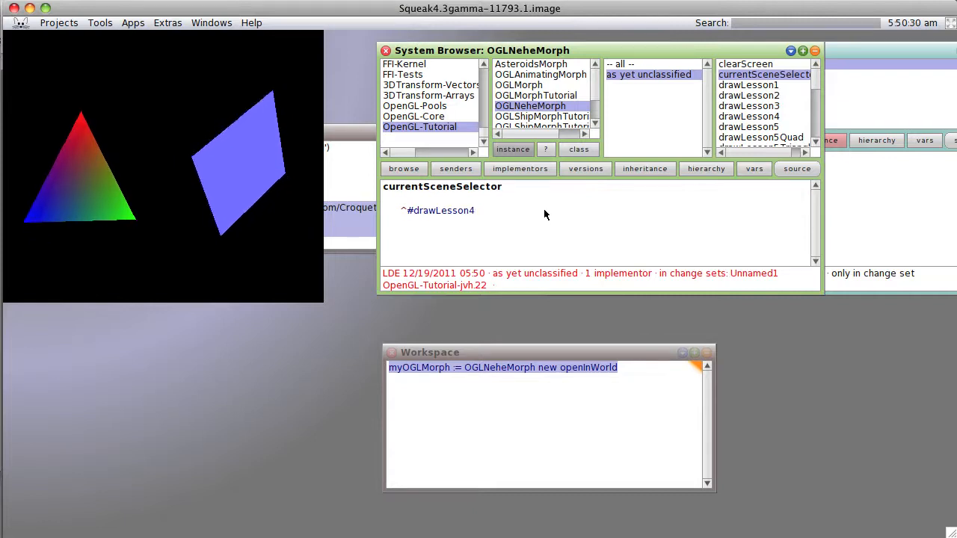
Inspect drawLesson4's glRotatef line, then return to currentSceneSelector
{"action": "left_click", "coordinate": [747, 115]}
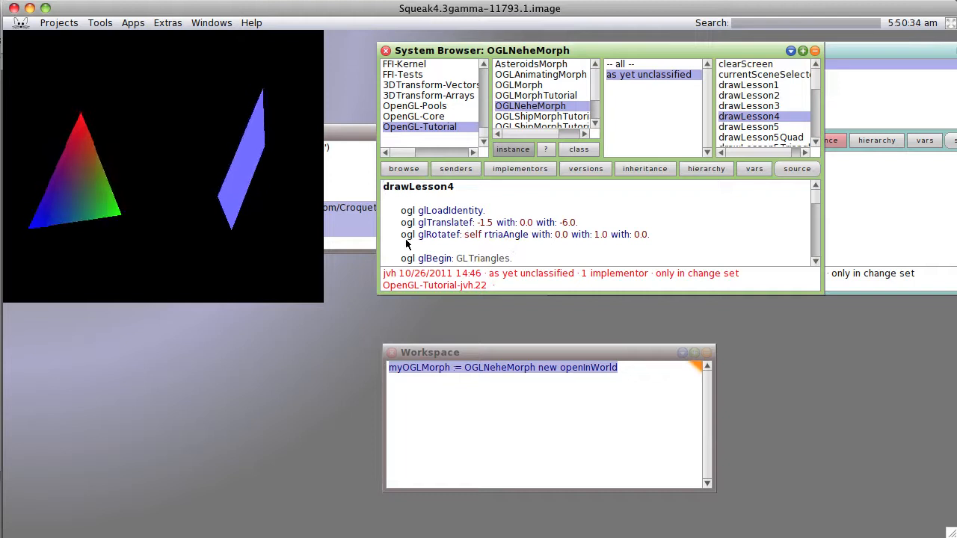
{"action": "left_click", "coordinate": [523, 233]}
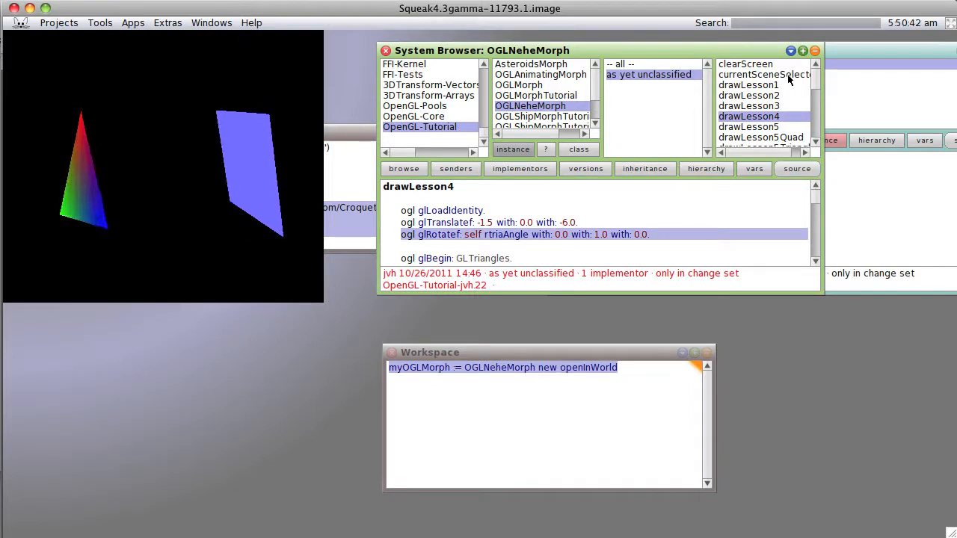
{"action": "left_click", "coordinate": [763, 74]}
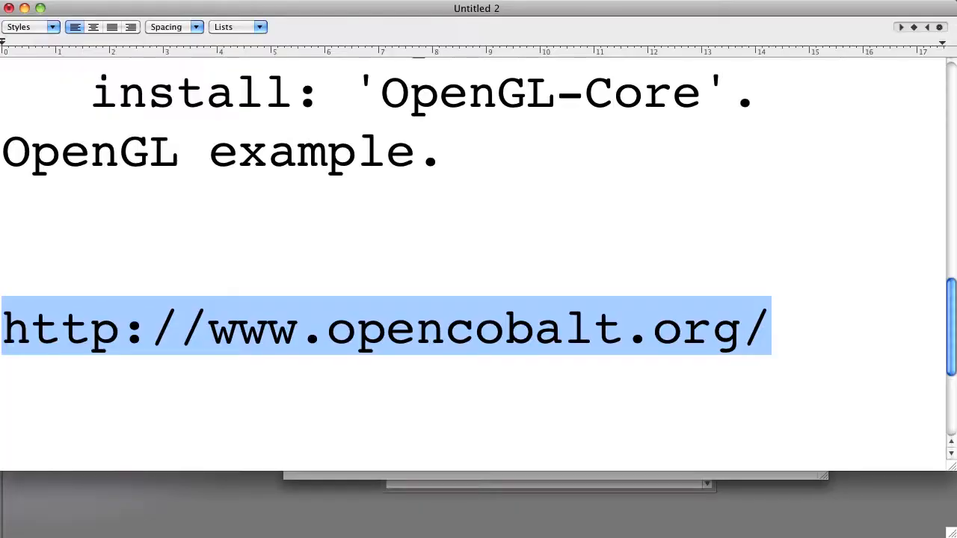
Scroll the TextEdit notes down to the opencobalt.org address
{"action": "scroll", "scroll_direction": "down", "scroll_amount": 3}
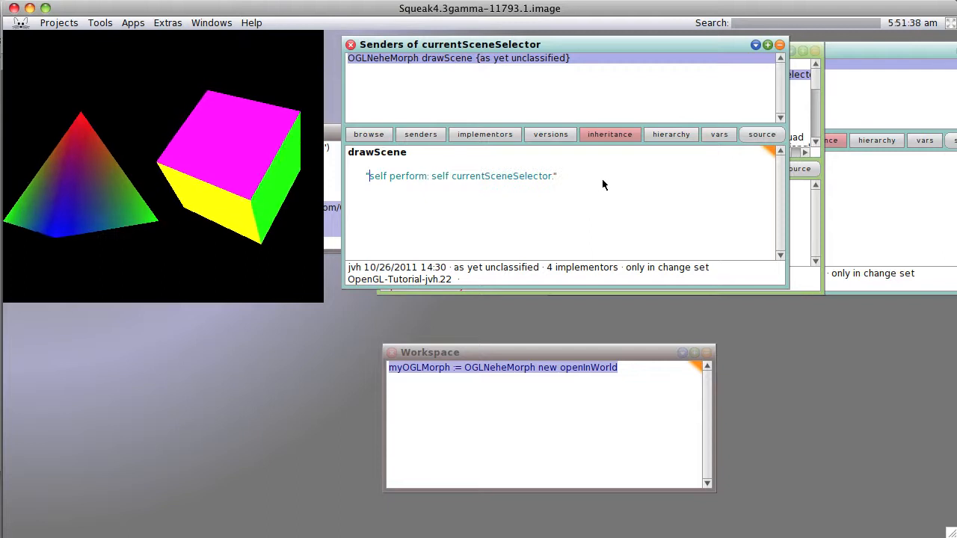
Type a loop performing drawLesson1 through drawLesson5, each followed by a 15 ms Delay wait
{"action": "type", "text": "#(drawLesson1 drawLesson2 drawLesson3 drawLesson4 drawLesson5) do: [:each| self perform:each. (Delay forMilliseconds: 15) wait]"}
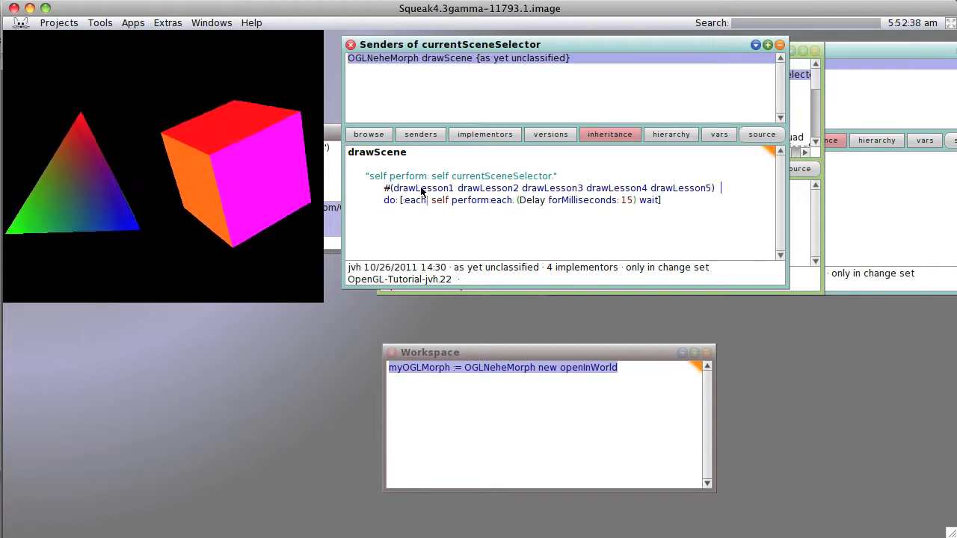
Delete the Delay wait, then change the lesson list to #(drawLesson2), then #(drawLesson3 drawLesson4 drawLesson5)
{"action": "double_click", "coordinate": [487, 188]}
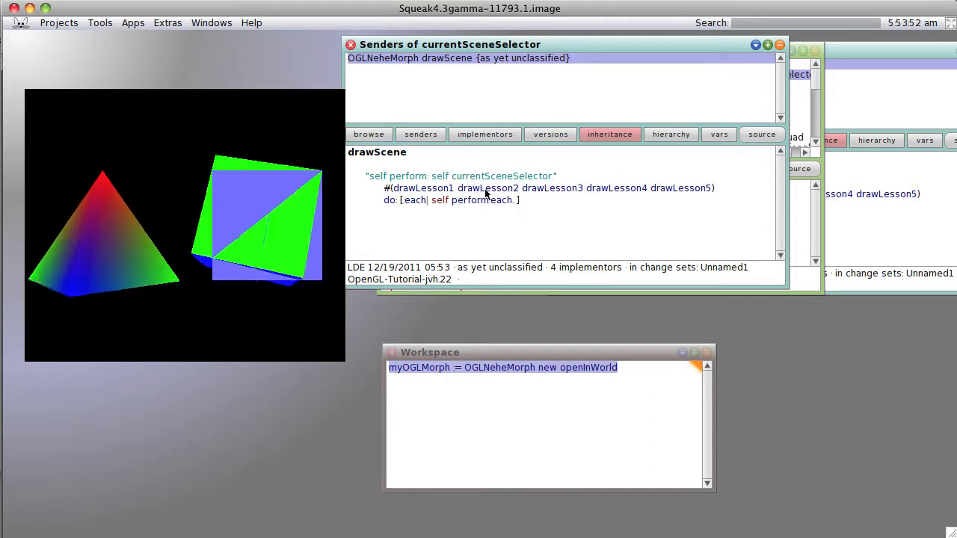
{"action": "double_click", "coordinate": [422, 188]}
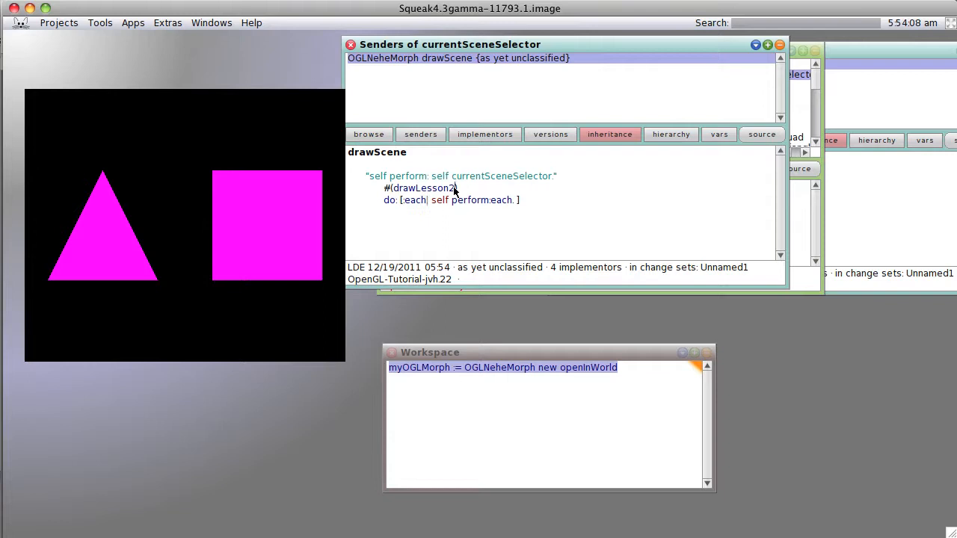
{"action": "double_click", "coordinate": [422, 188]}
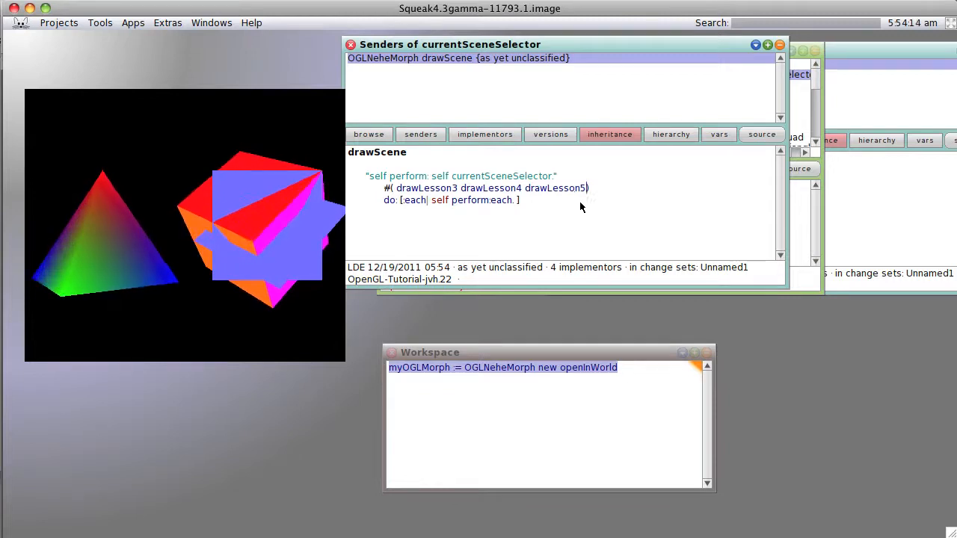
{"action": "double_click", "coordinate": [425, 187]}
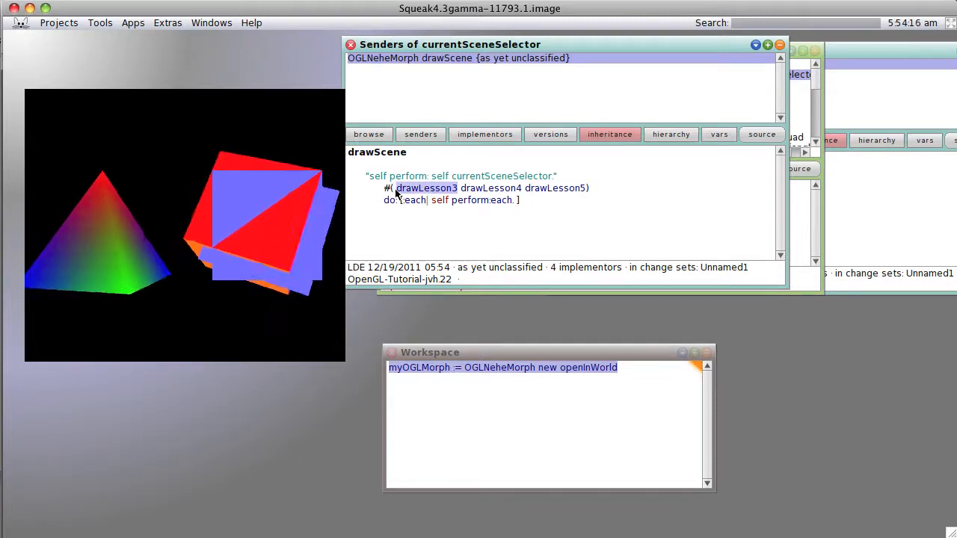